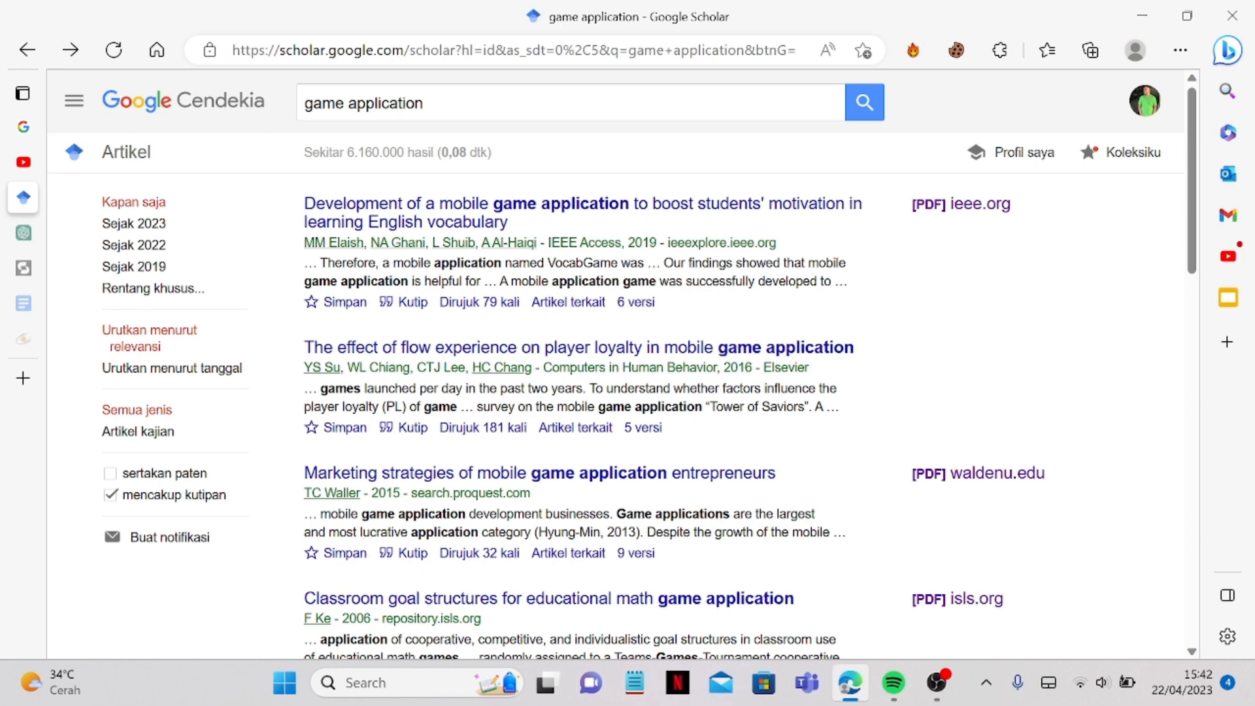
# Download the Bana game usability paper PDF from unnes.ac.id in the Scholar results, then return to Studocu
pyautogui.scroll(-3)
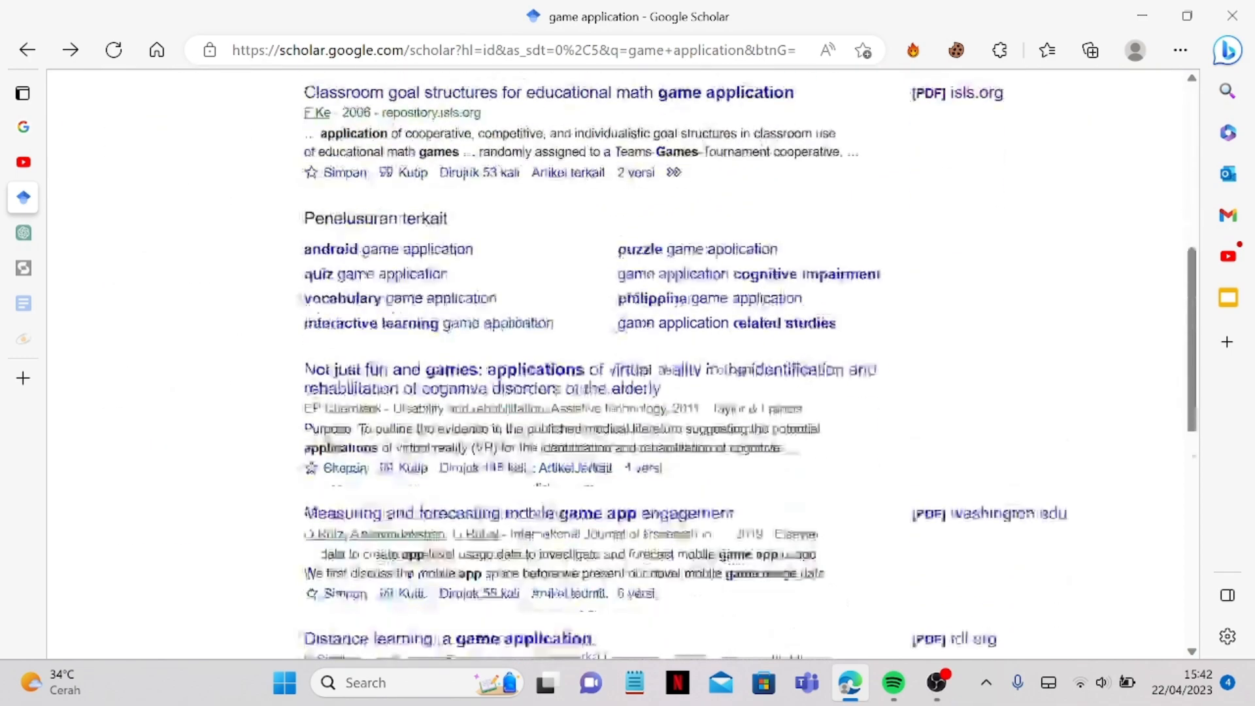
pyautogui.scroll(-3)
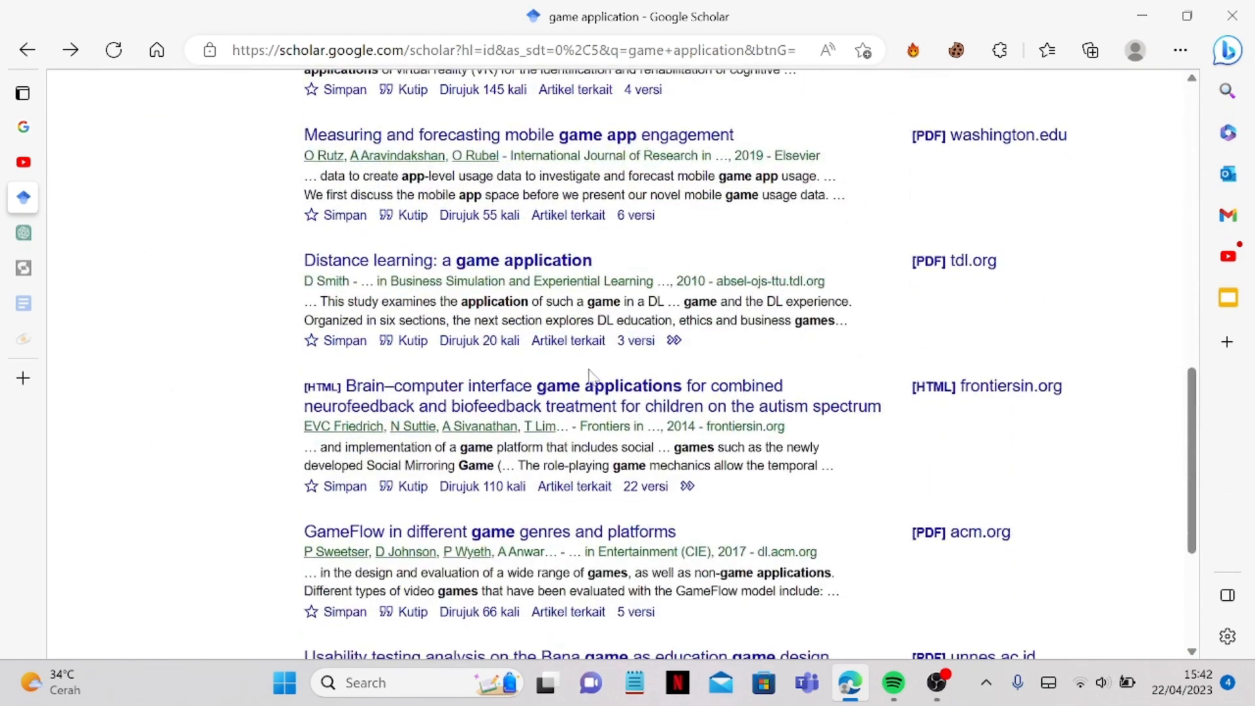
pyautogui.scroll(-3)
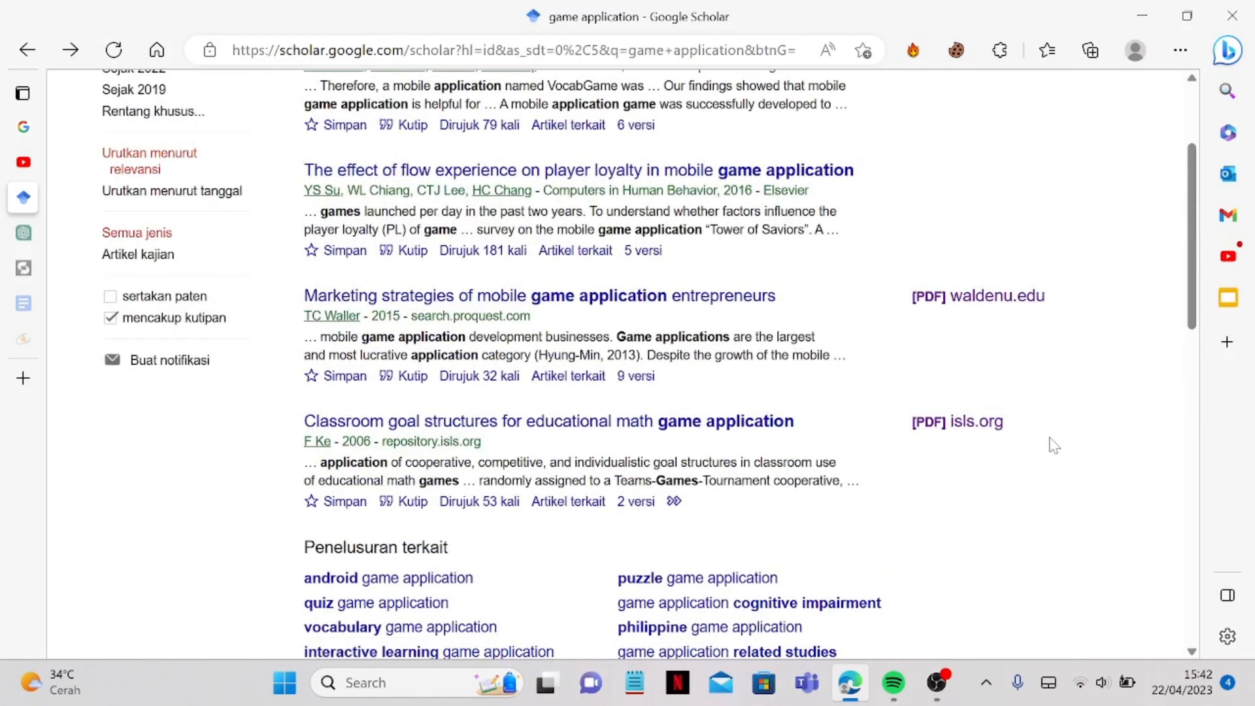
pyautogui.scroll(-3)
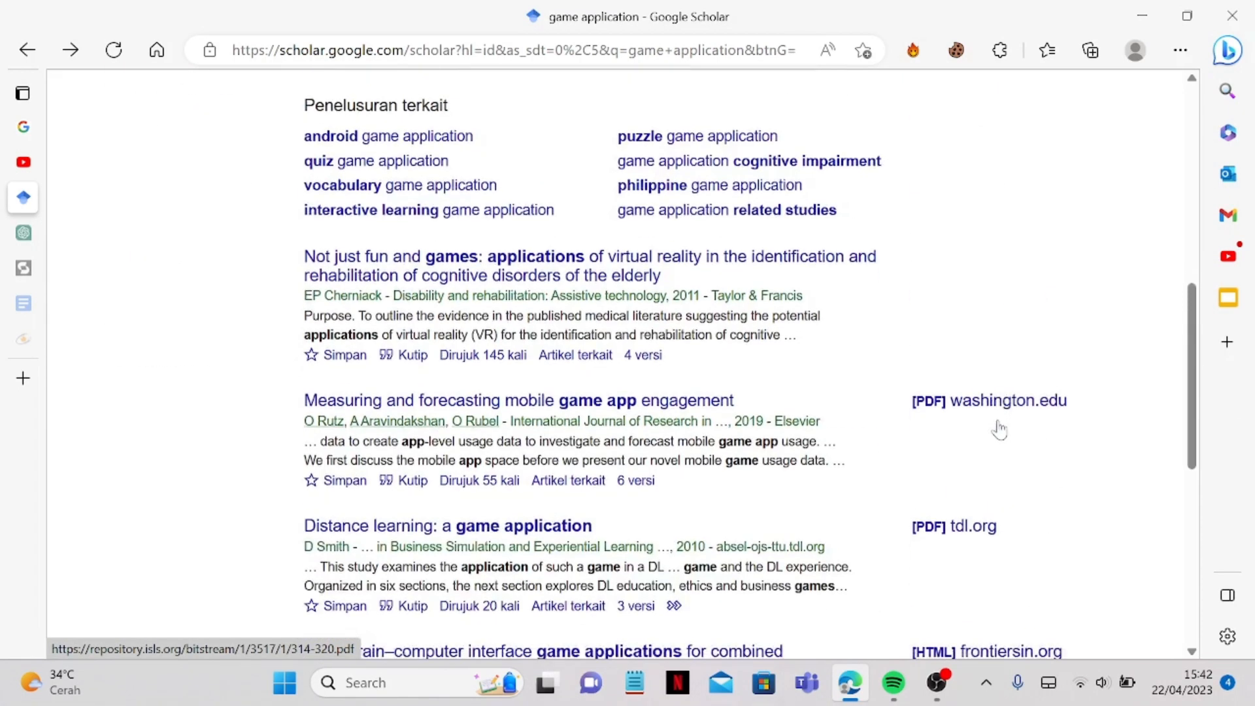
pyautogui.scroll(-3)
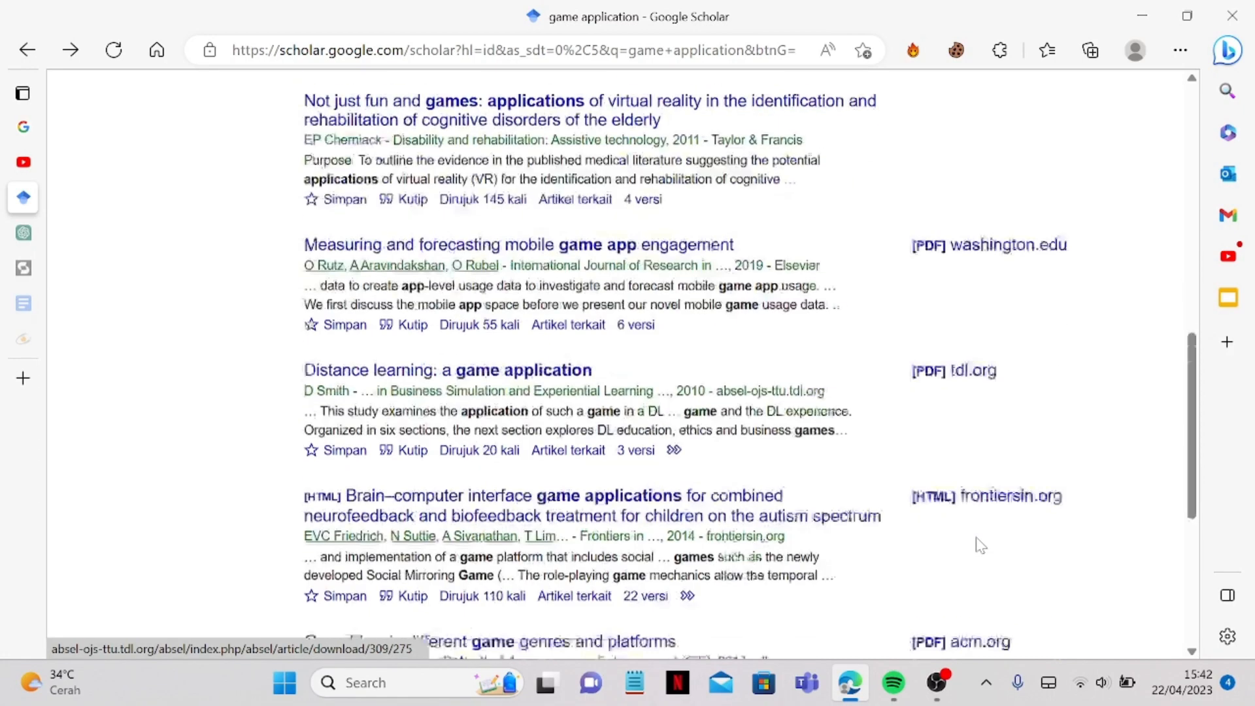
pyautogui.scroll(-3)
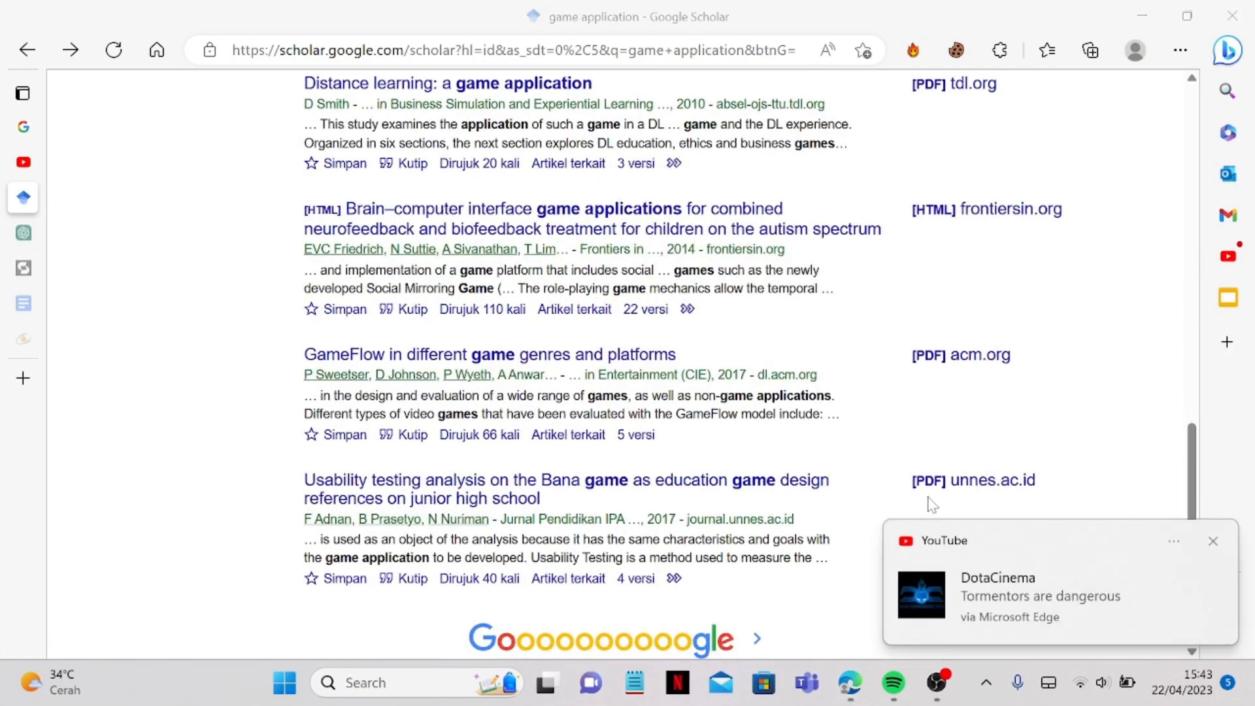
pyautogui.click(1213, 541)
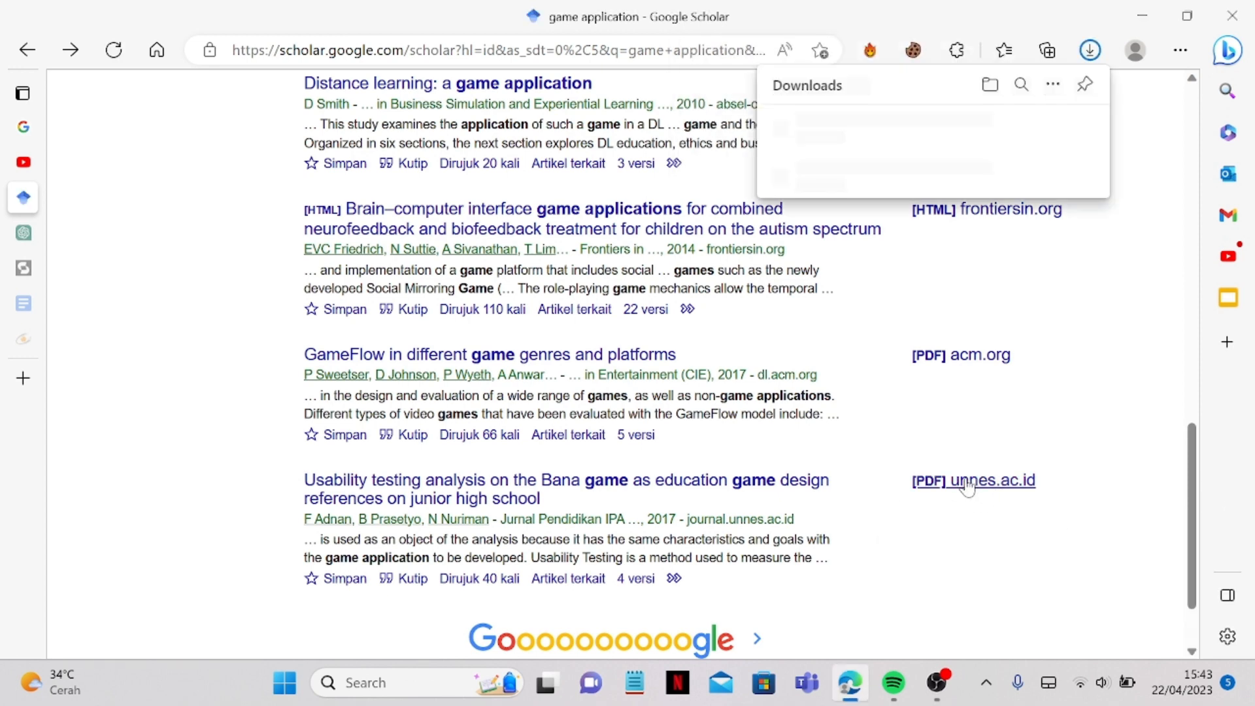
pyautogui.click(1088, 50)
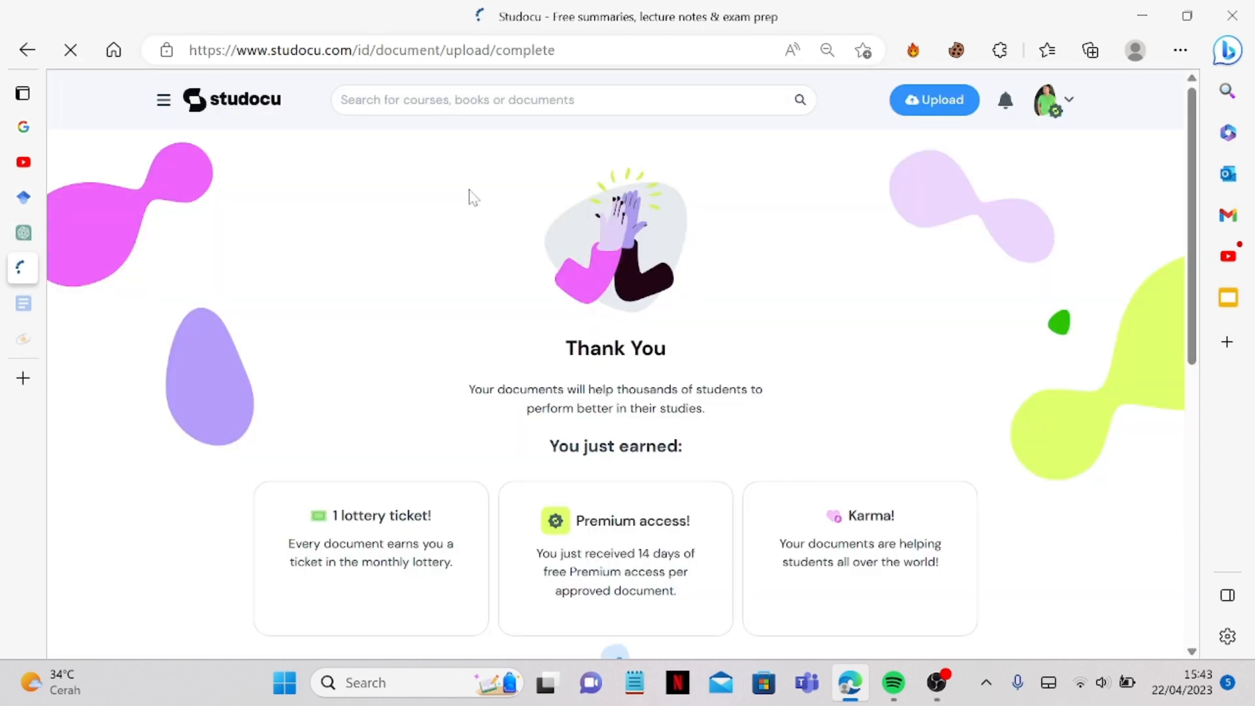
pyautogui.click(933, 99)
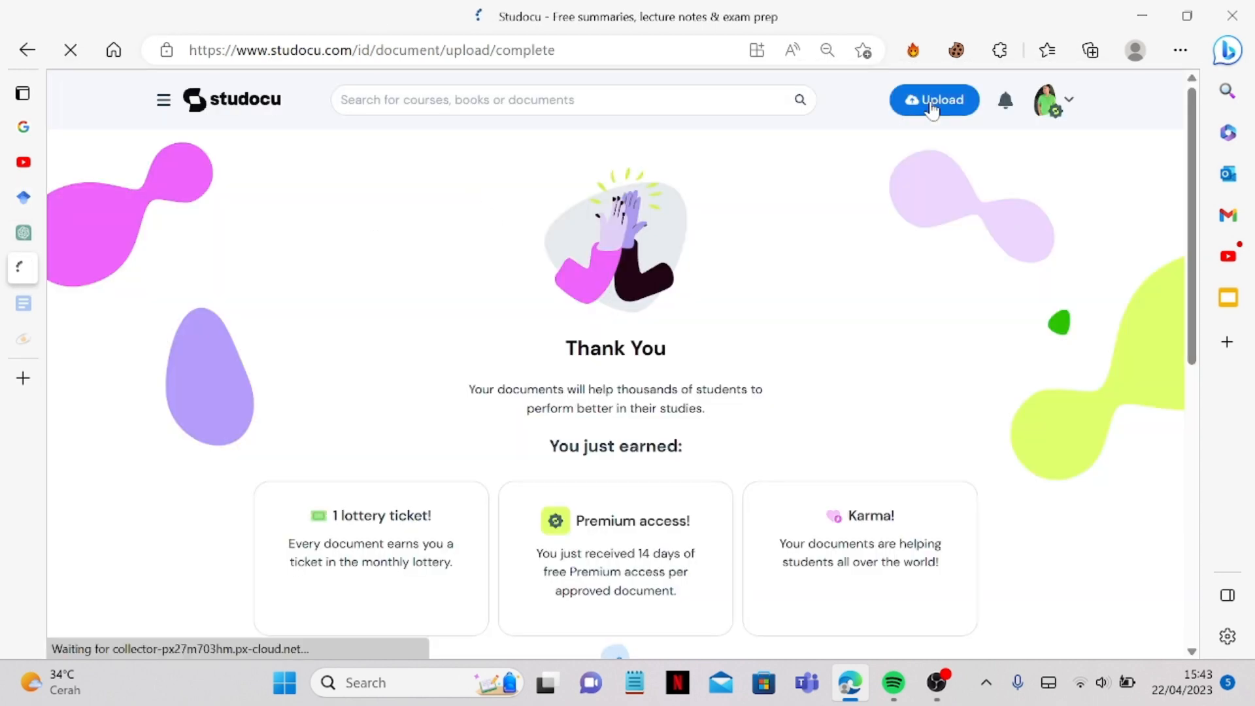
pyautogui.click(1177, 49)
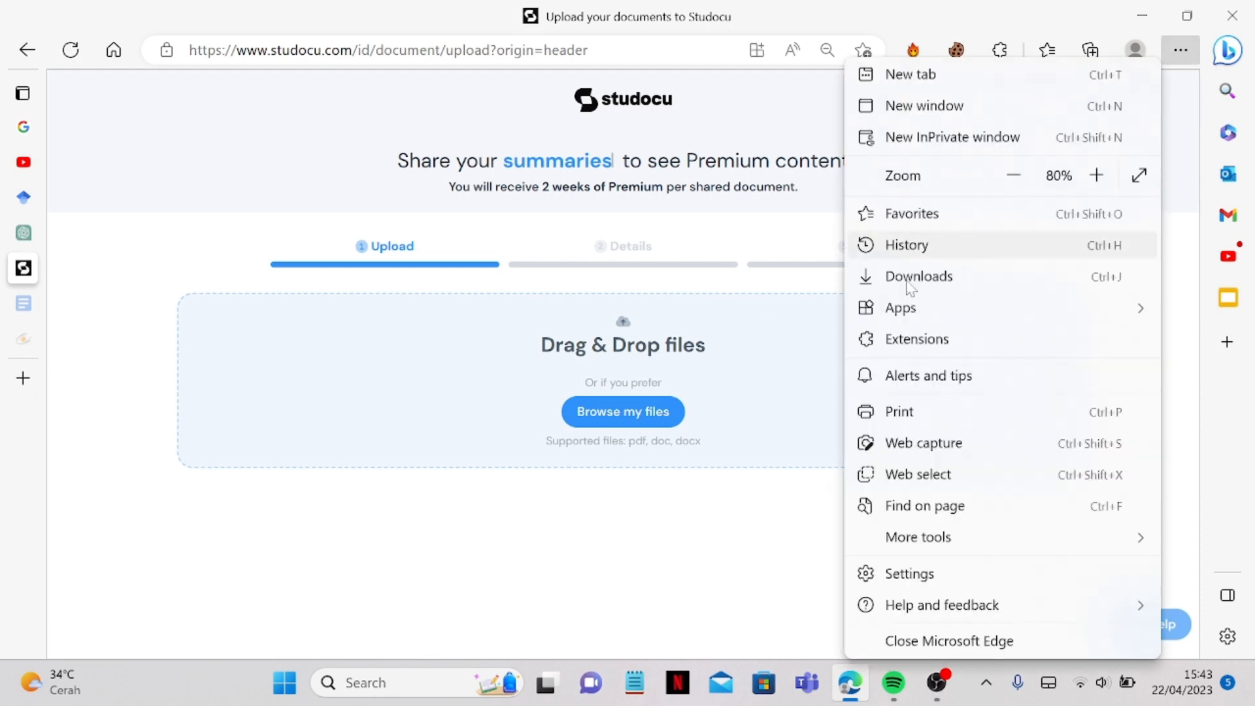
pyautogui.click(917, 276)
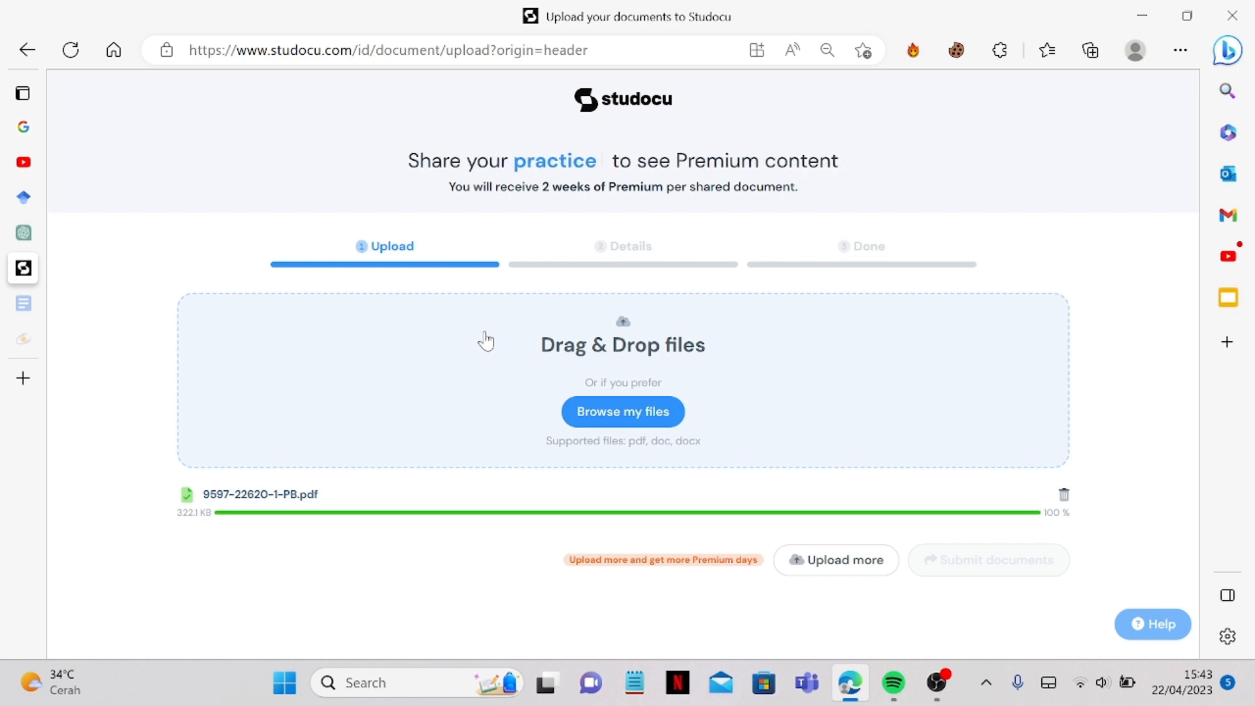
pyautogui.moveTo(1011, 594)
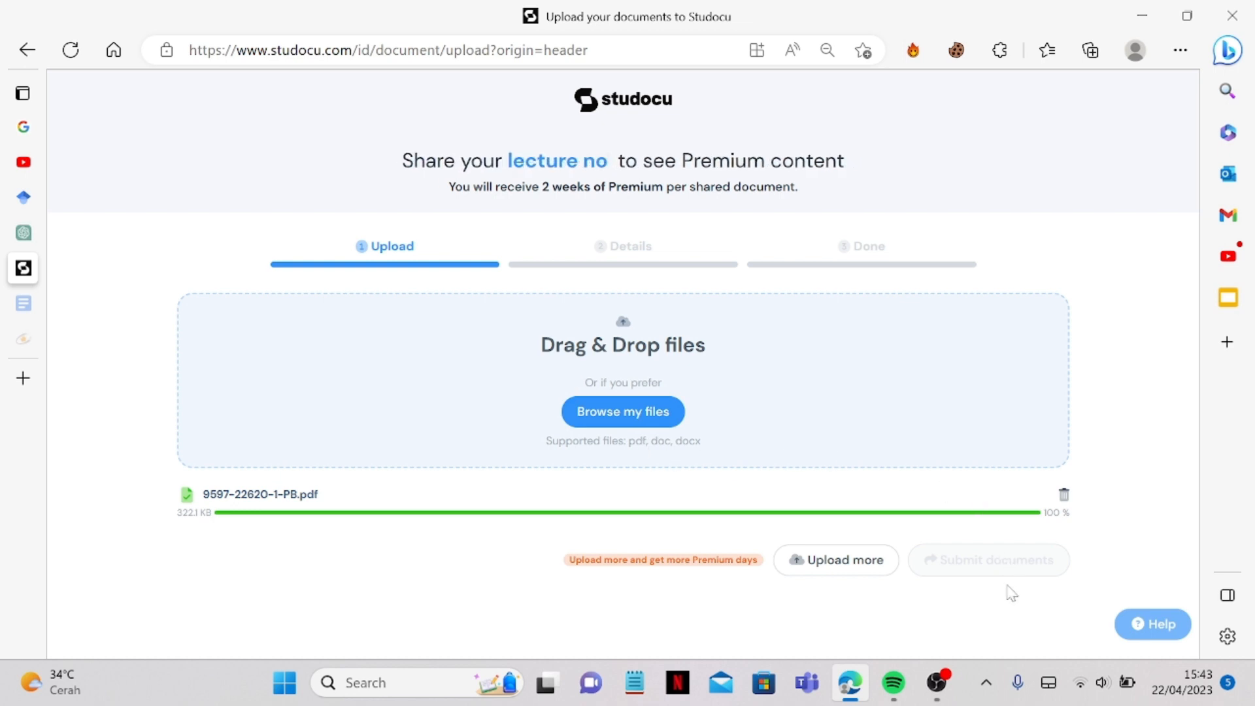
pyautogui.click(985, 560)
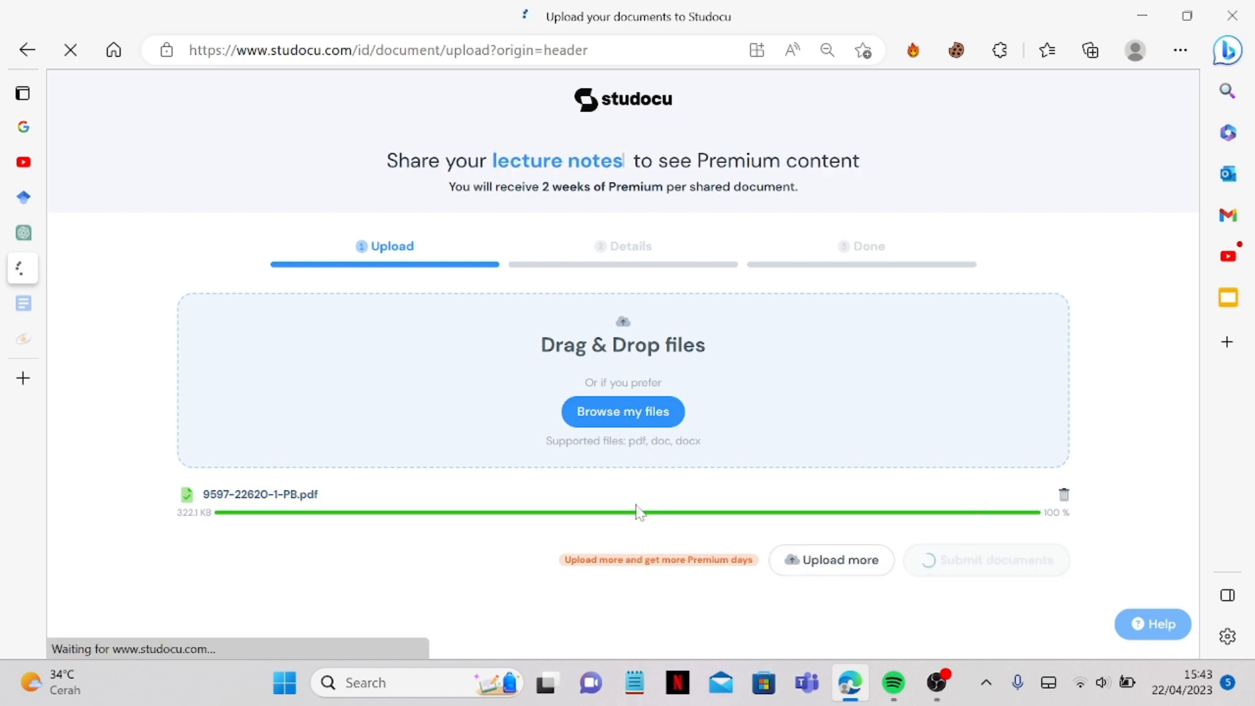
pyautogui.click(986, 559)
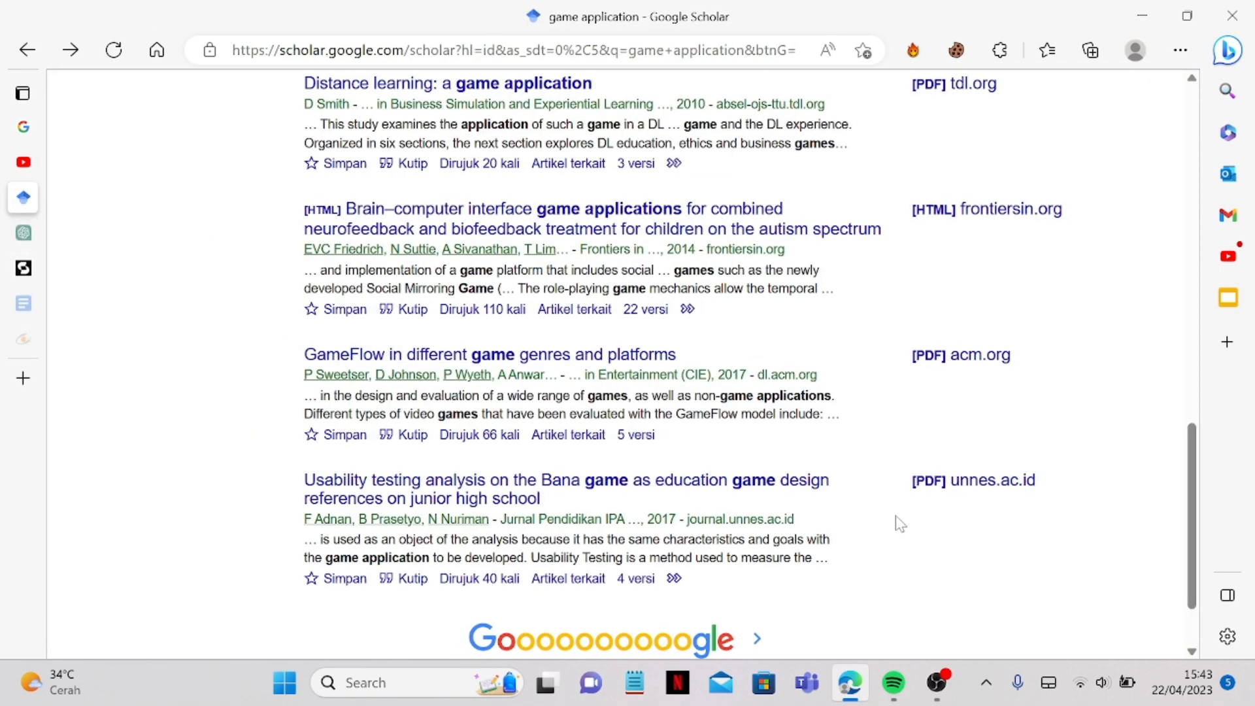
pyautogui.moveTo(61, 275)
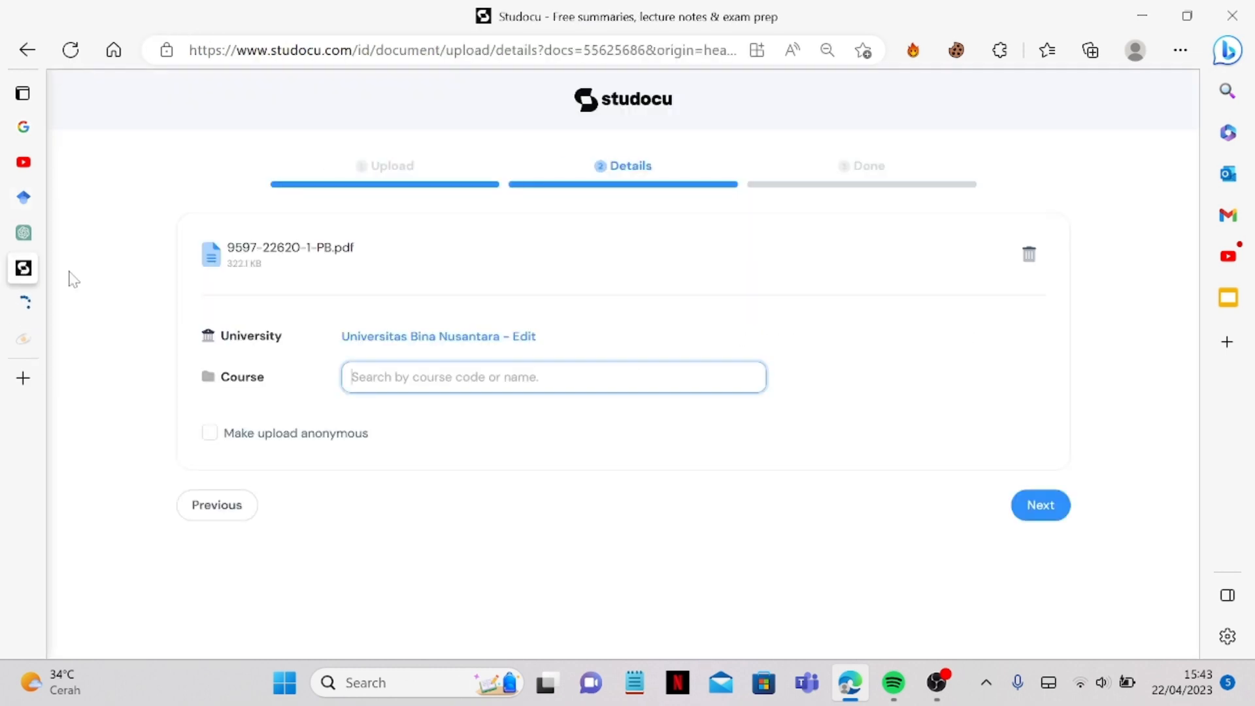
# Set the upload's course to computer science cs101 and its category to Tutorial work
pyautogui.write('computer scienc')
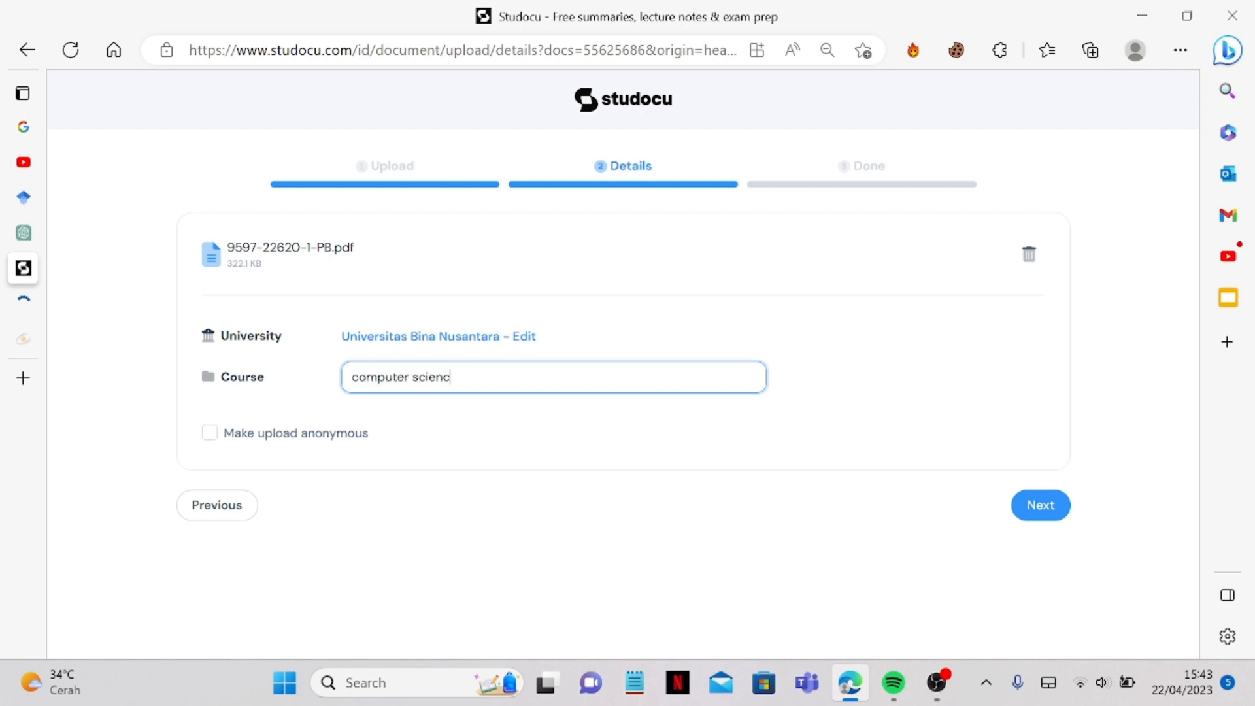
pyautogui.write('e')
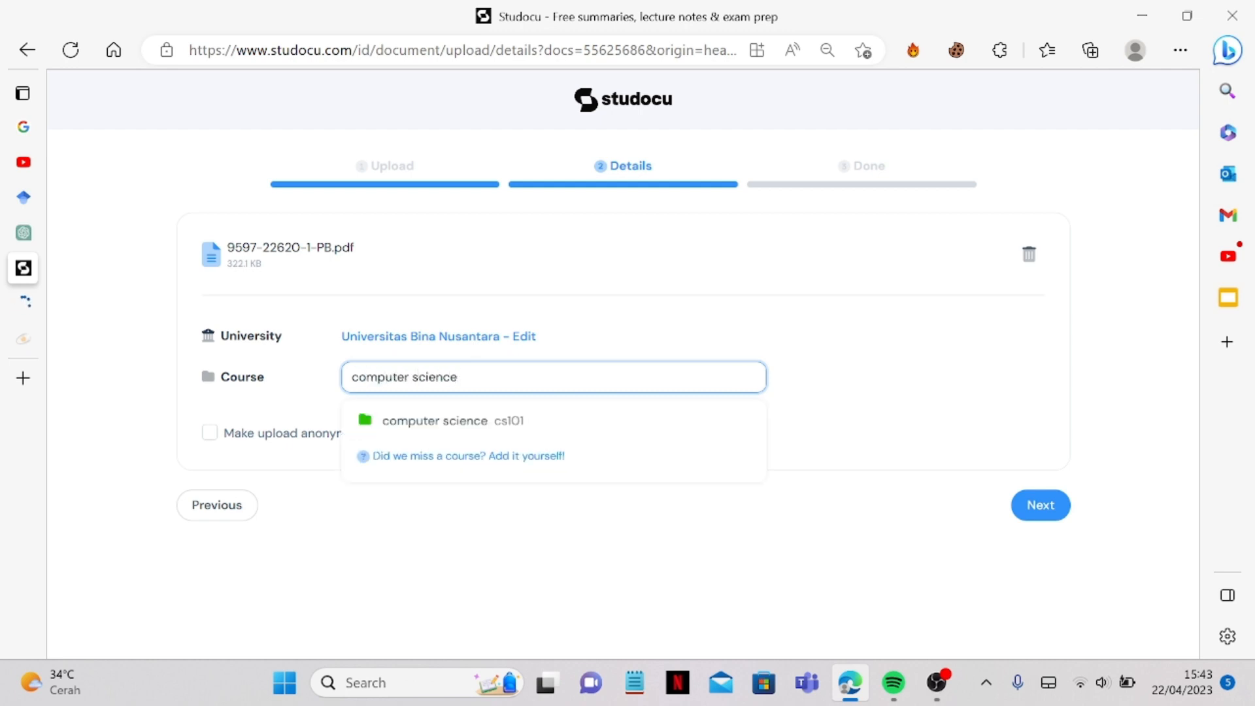
pyautogui.moveTo(732, 429)
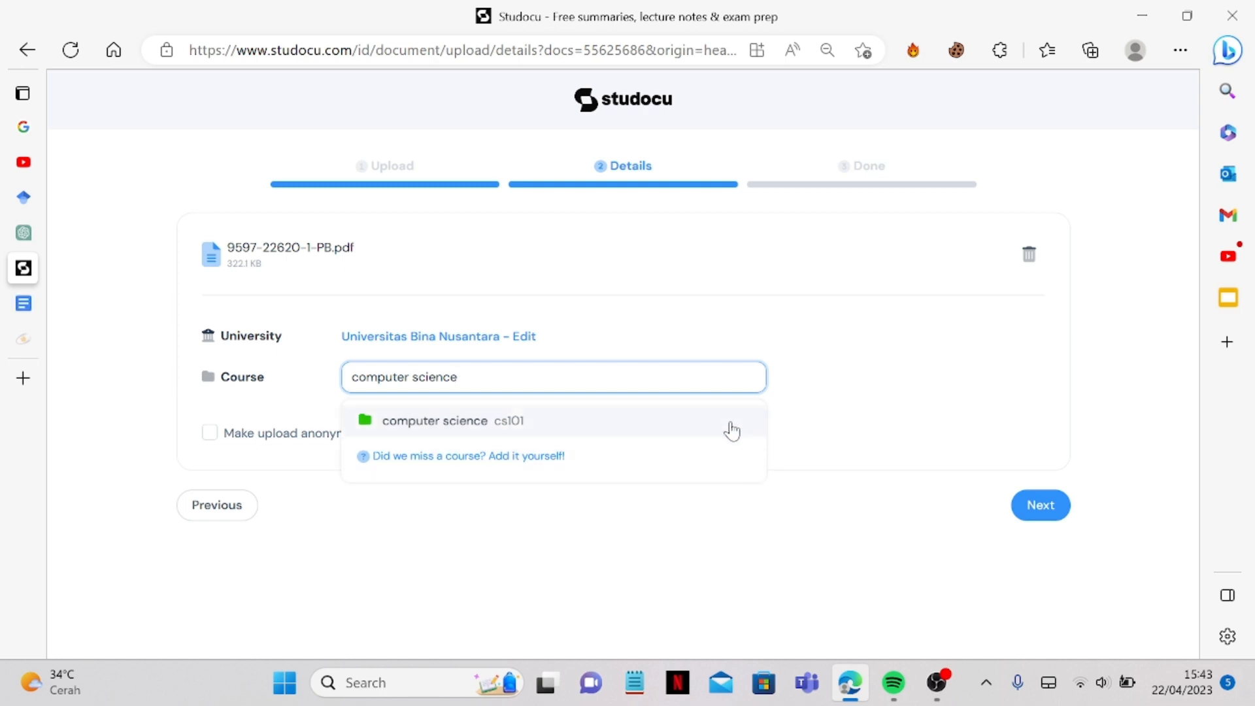
pyautogui.click(452, 419)
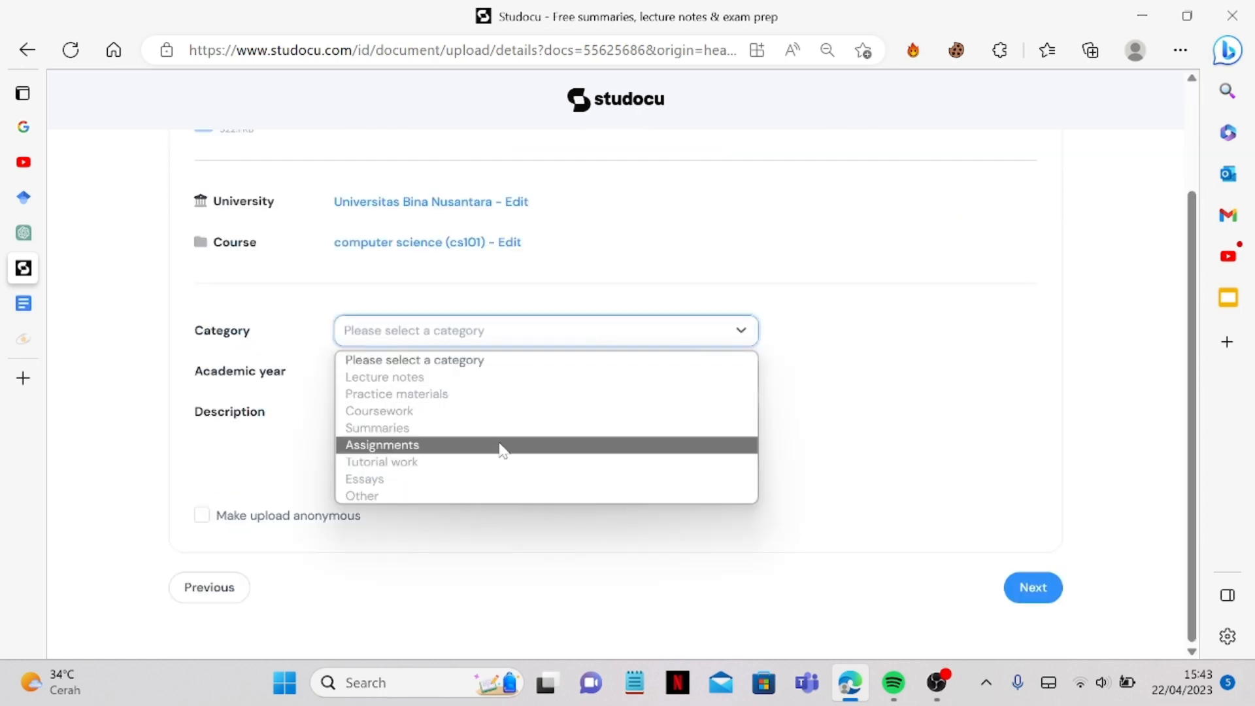
pyautogui.moveTo(508, 454)
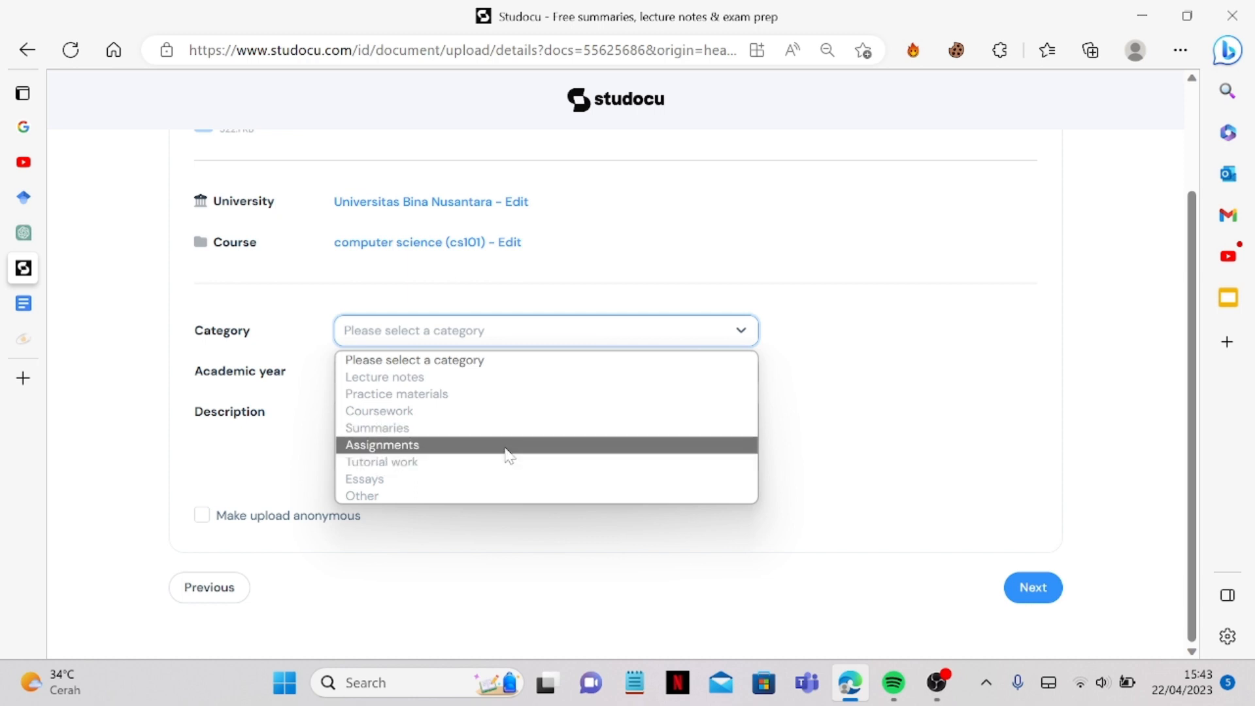
pyautogui.click(381, 461)
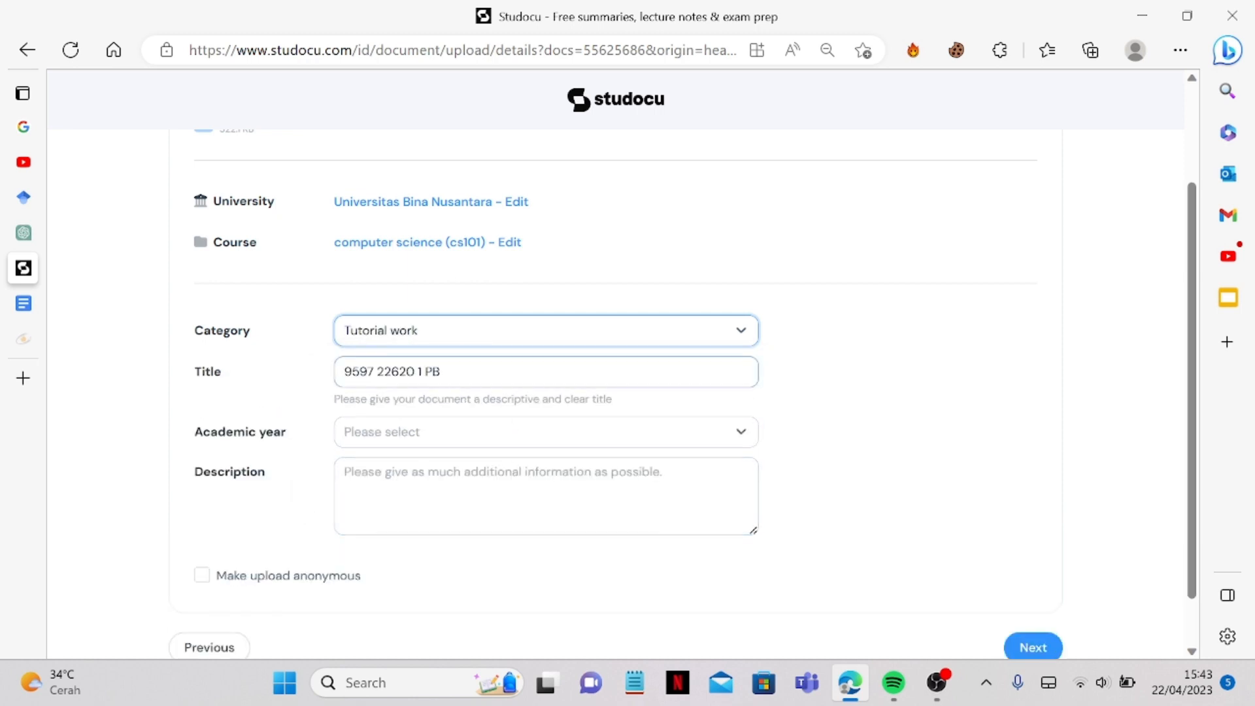
pyautogui.doubleClick(430, 370)
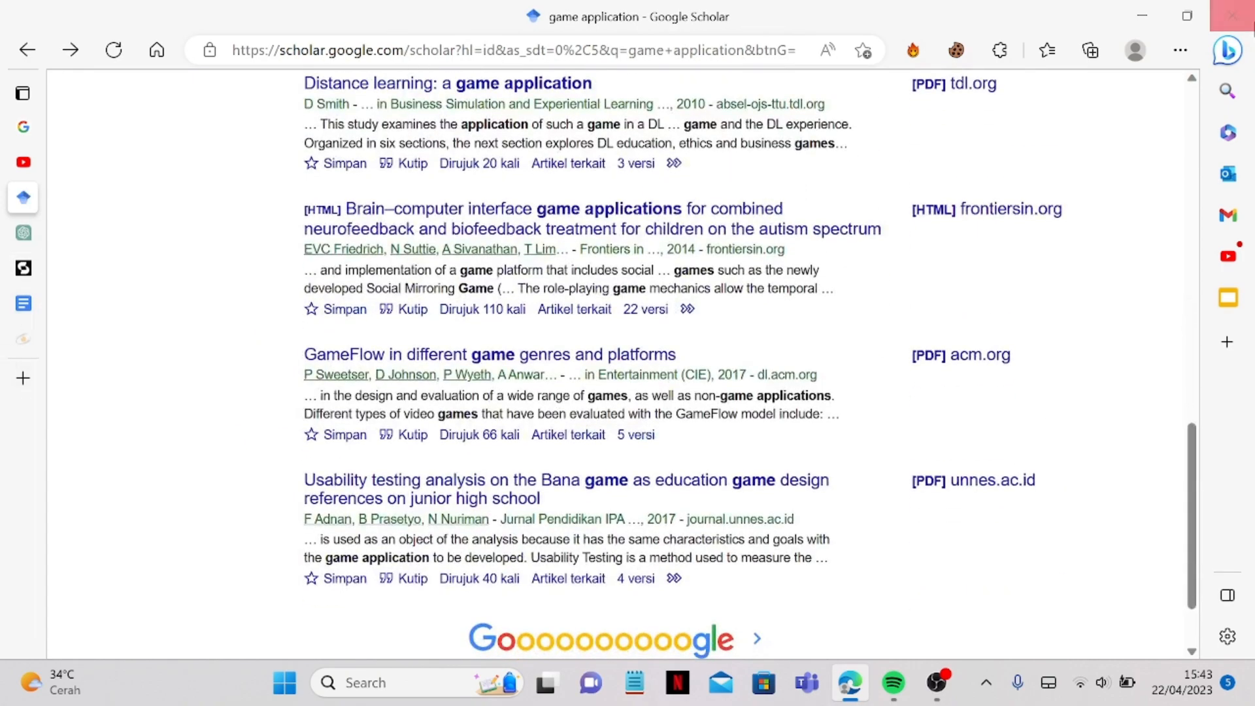
pyautogui.click(1088, 49)
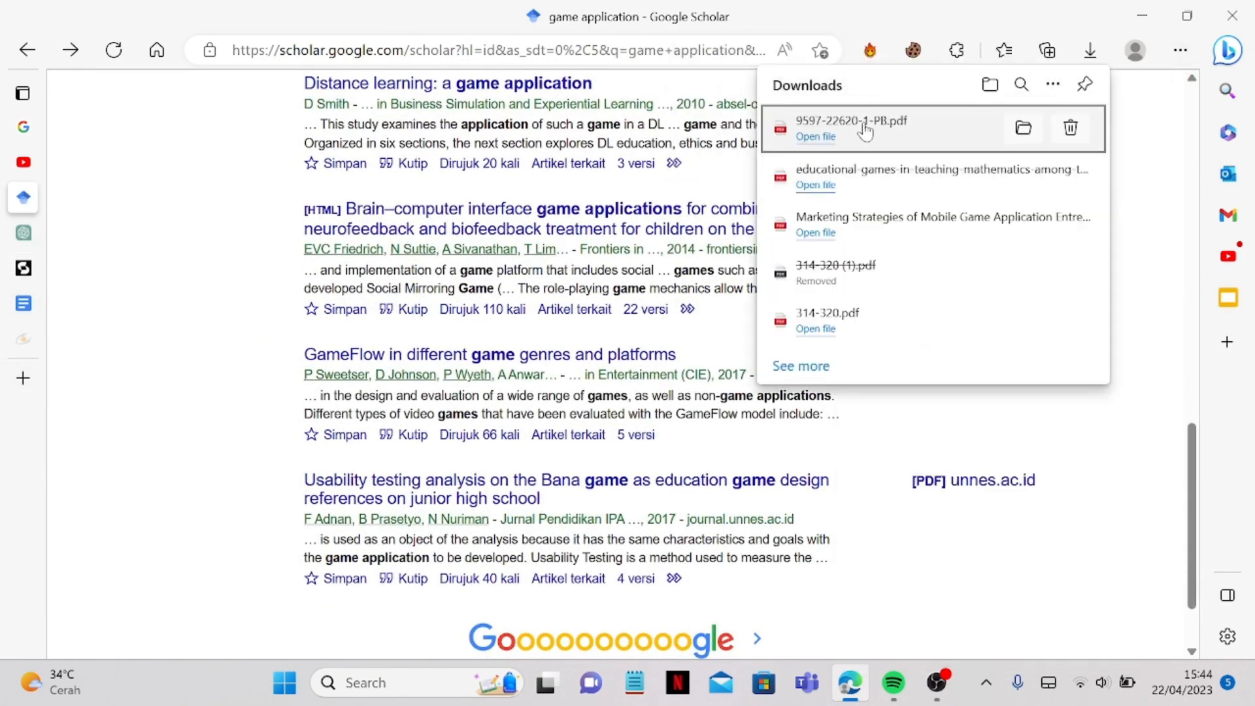
pyautogui.click(814, 136)
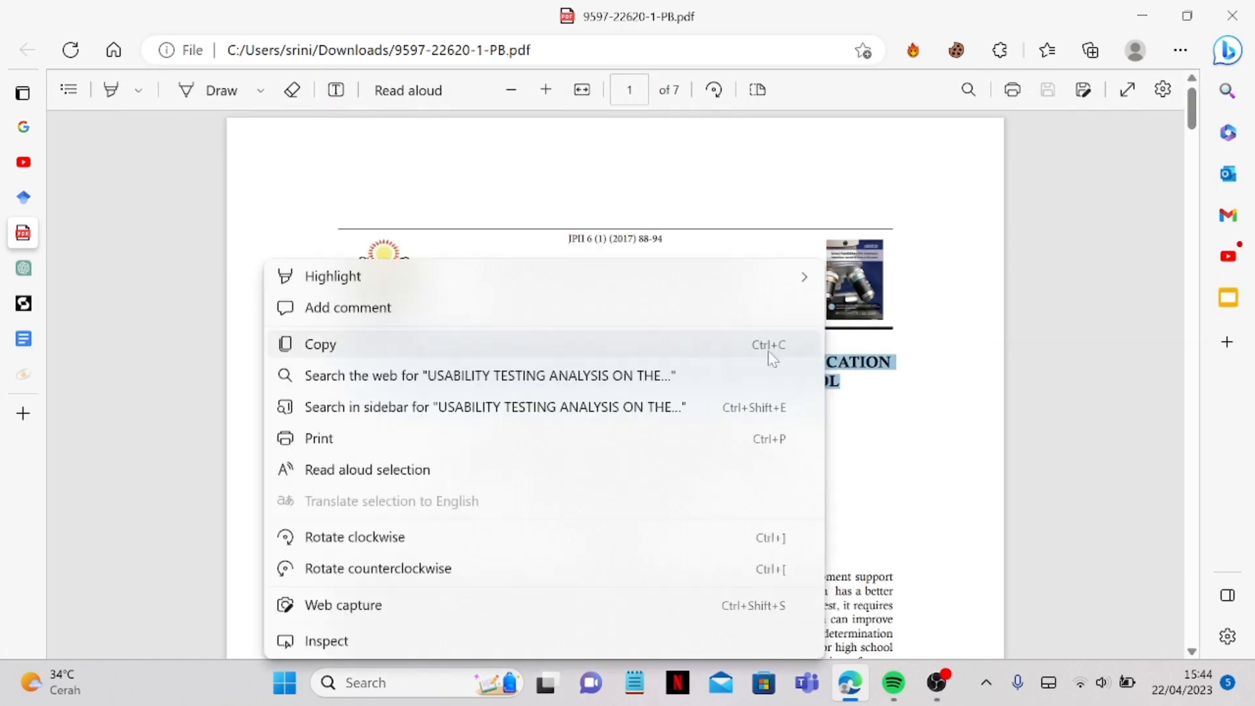
pyautogui.click(489, 375)
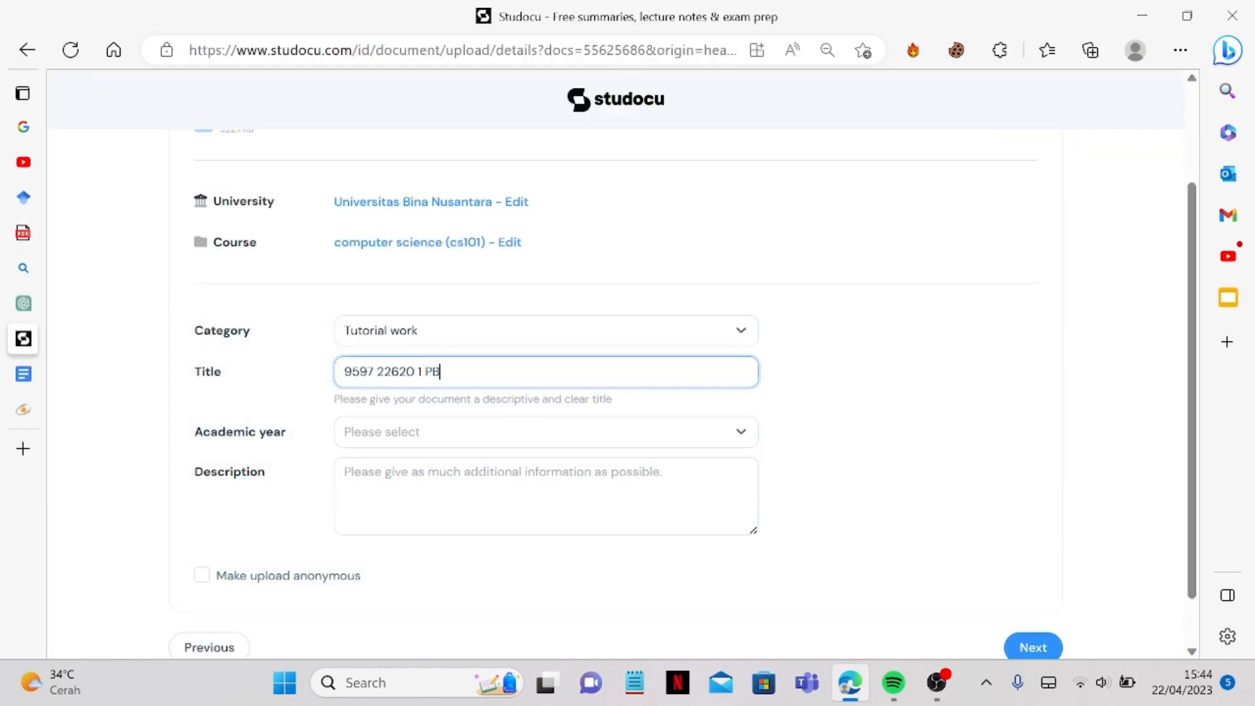
# Paste the Bana game usability title, set academic year 2017/2018 and a matching description
pyautogui.write('v')
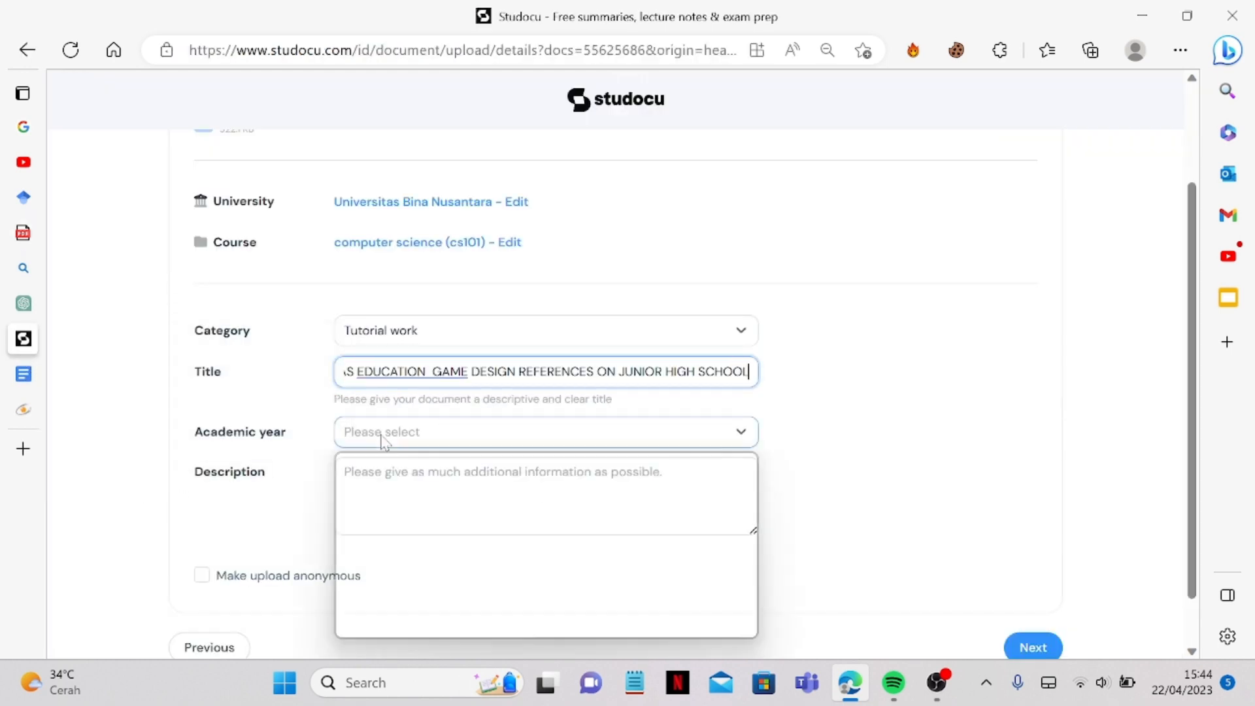
pyautogui.click(544, 431)
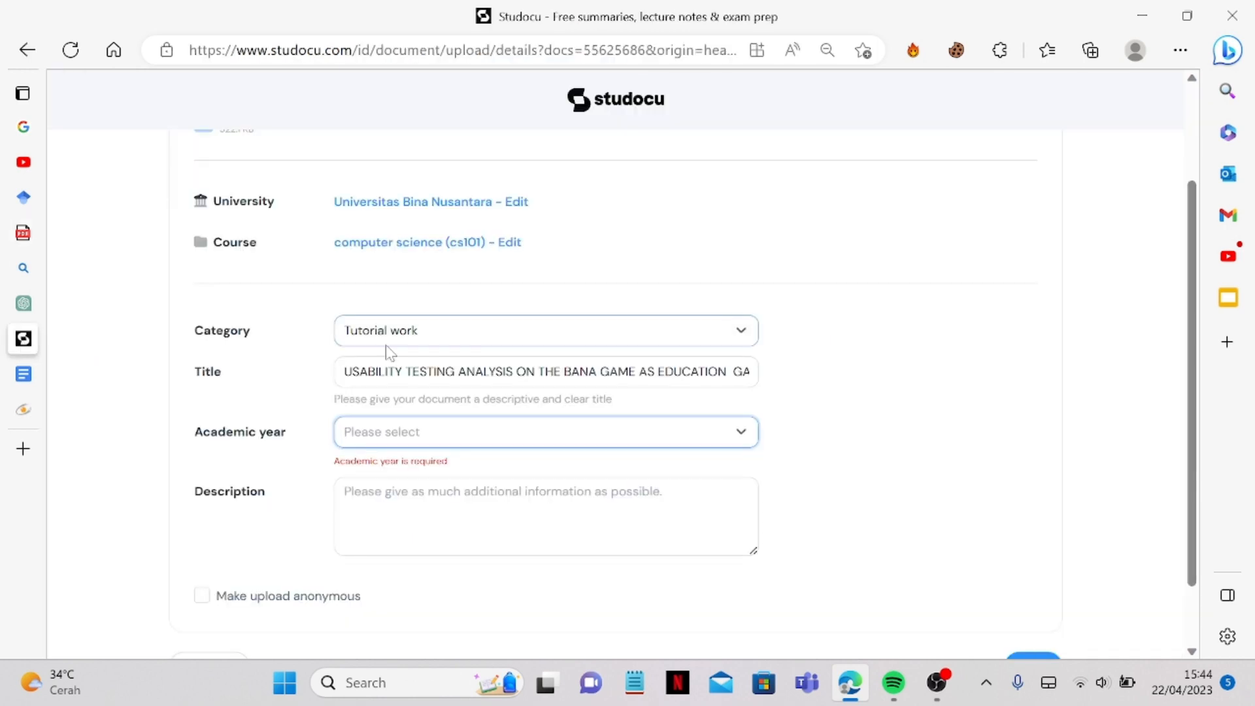
pyautogui.click(544, 431)
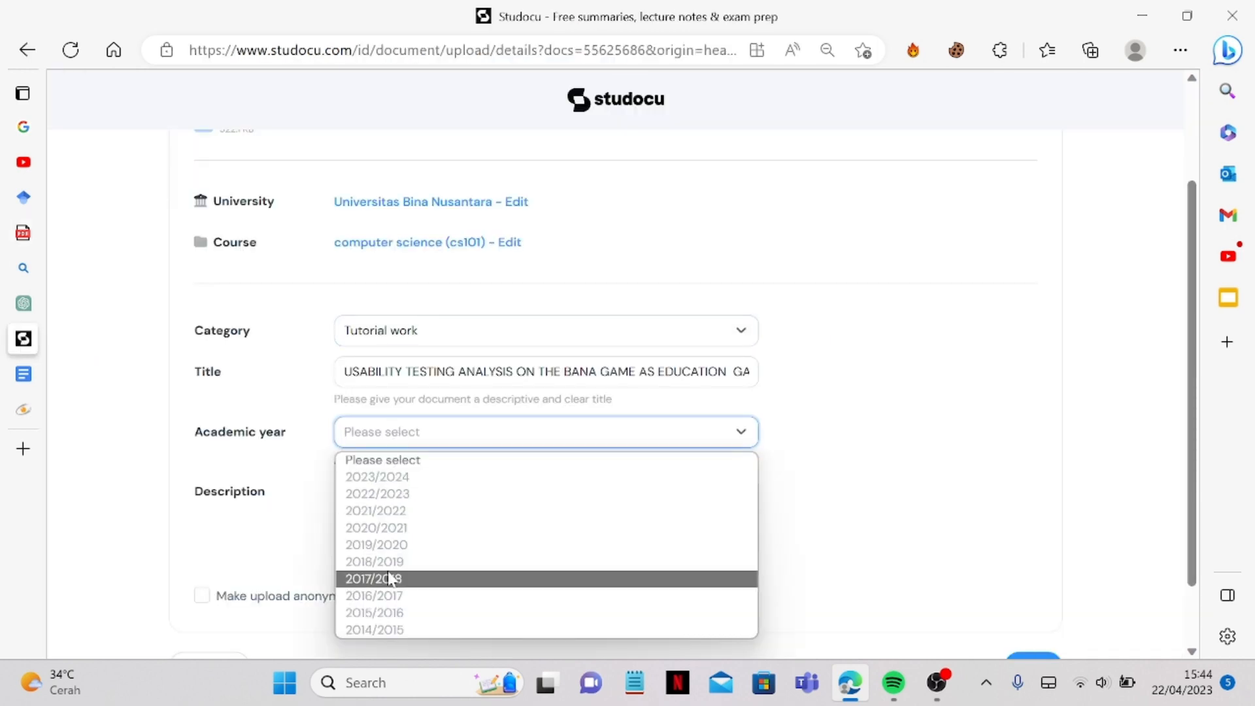
pyautogui.click(374, 577)
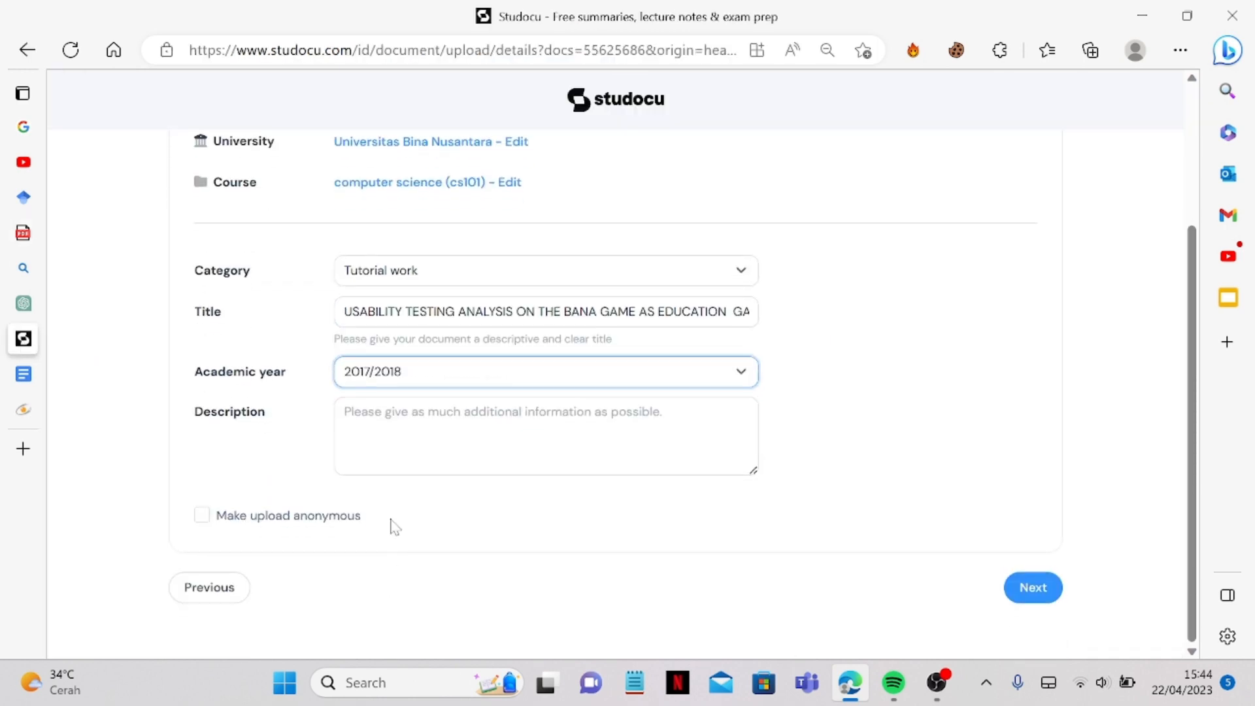
pyautogui.write('USABILITY TESTING ANALYSIS ON THE BANA GAME AS EDUCATION GAME DESIGN REFERENCES ON JUNIOR HIGH SCHOOL')
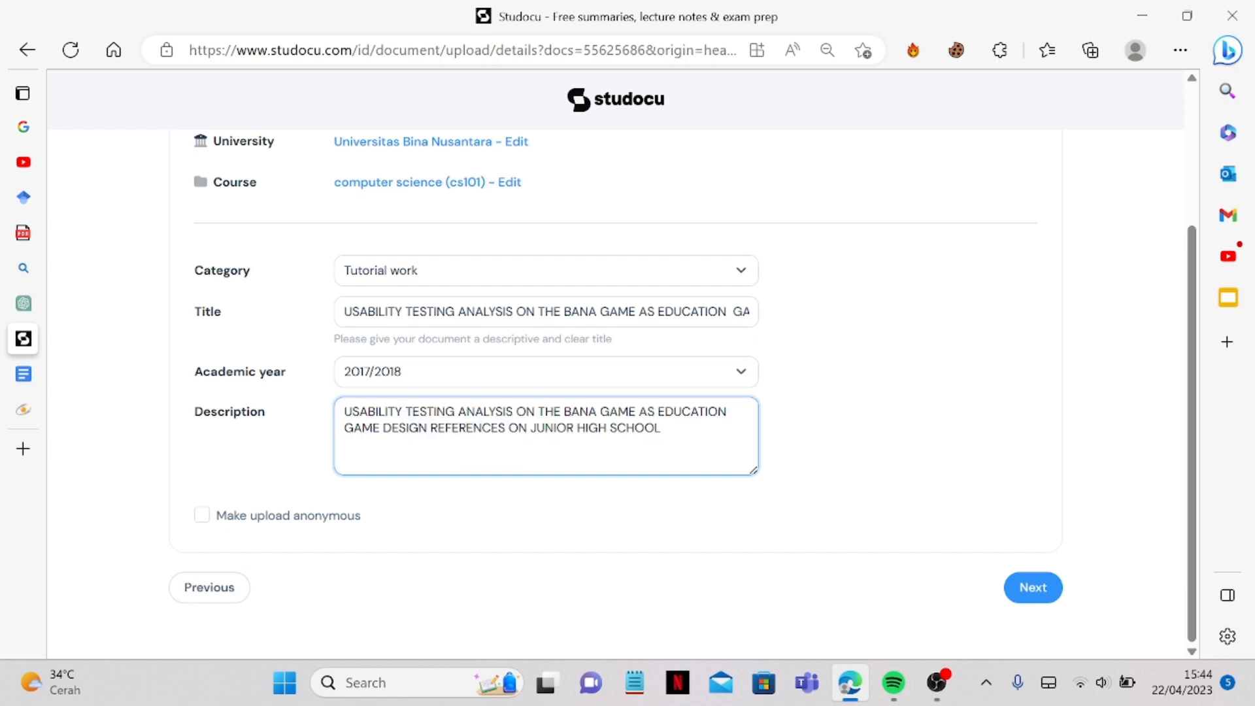
# Make the upload anonymous and submit the details to reach the thank-you page
pyautogui.click(201, 515)
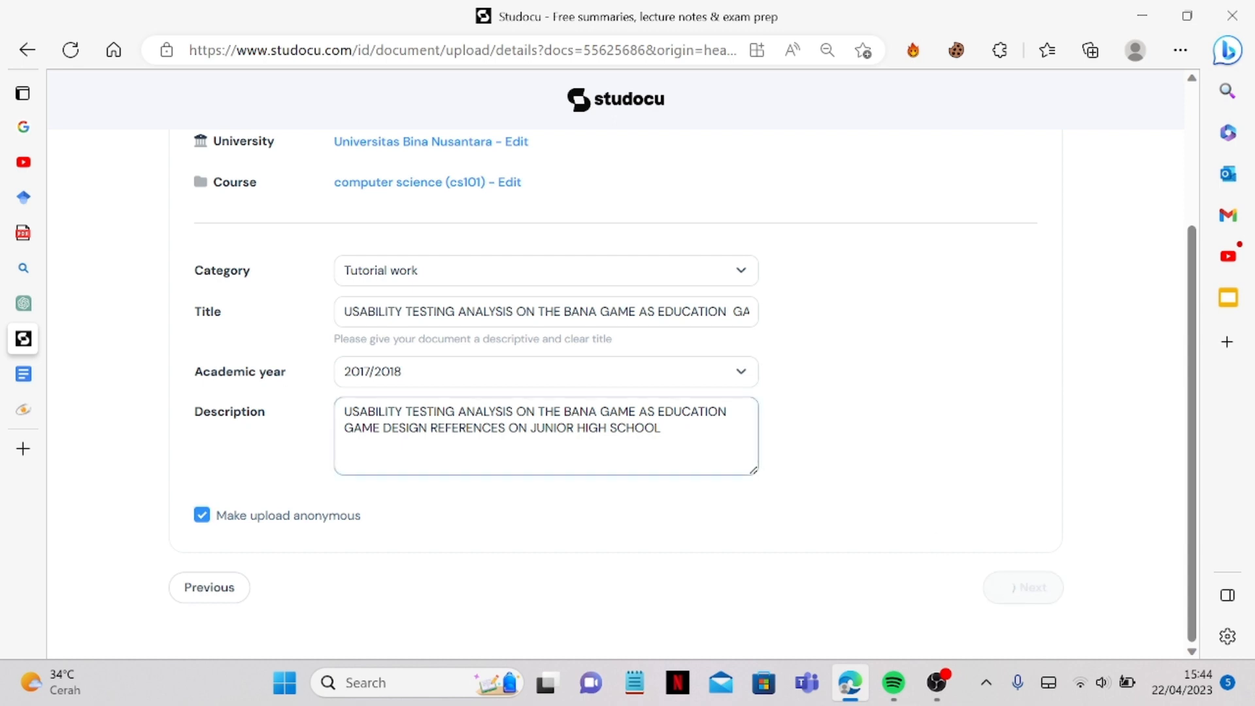
pyautogui.click(1022, 586)
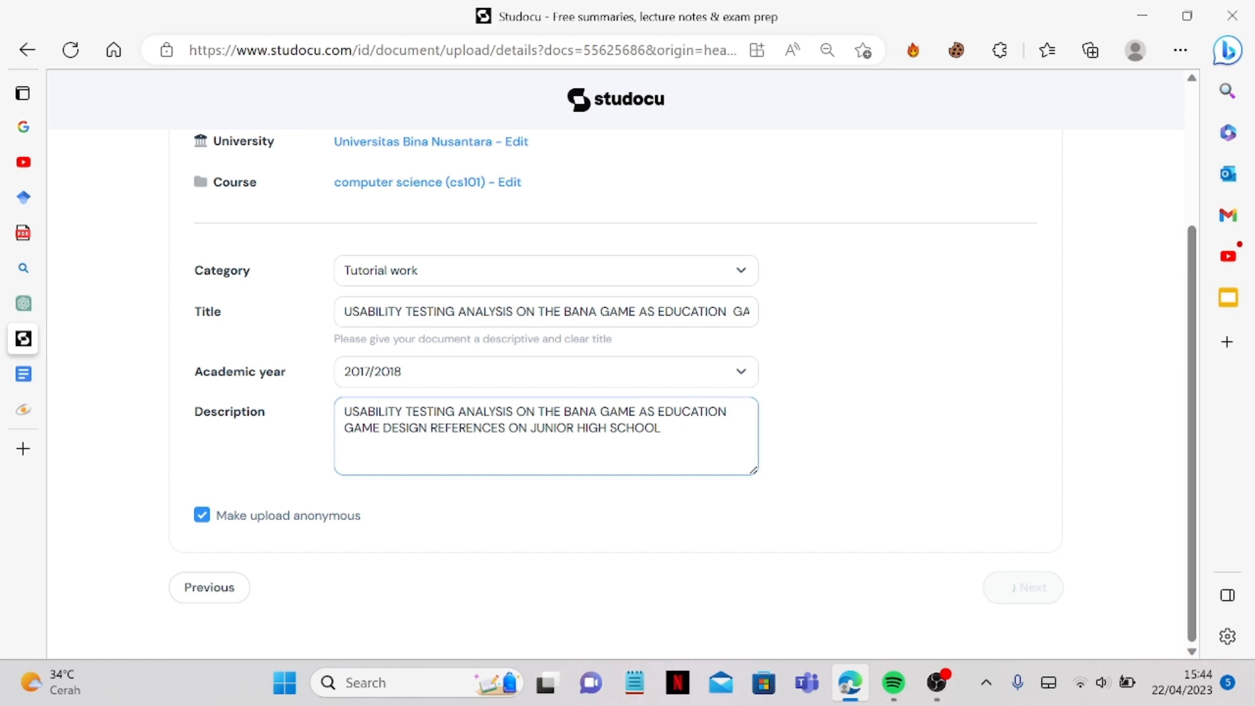
pyautogui.click(1032, 586)
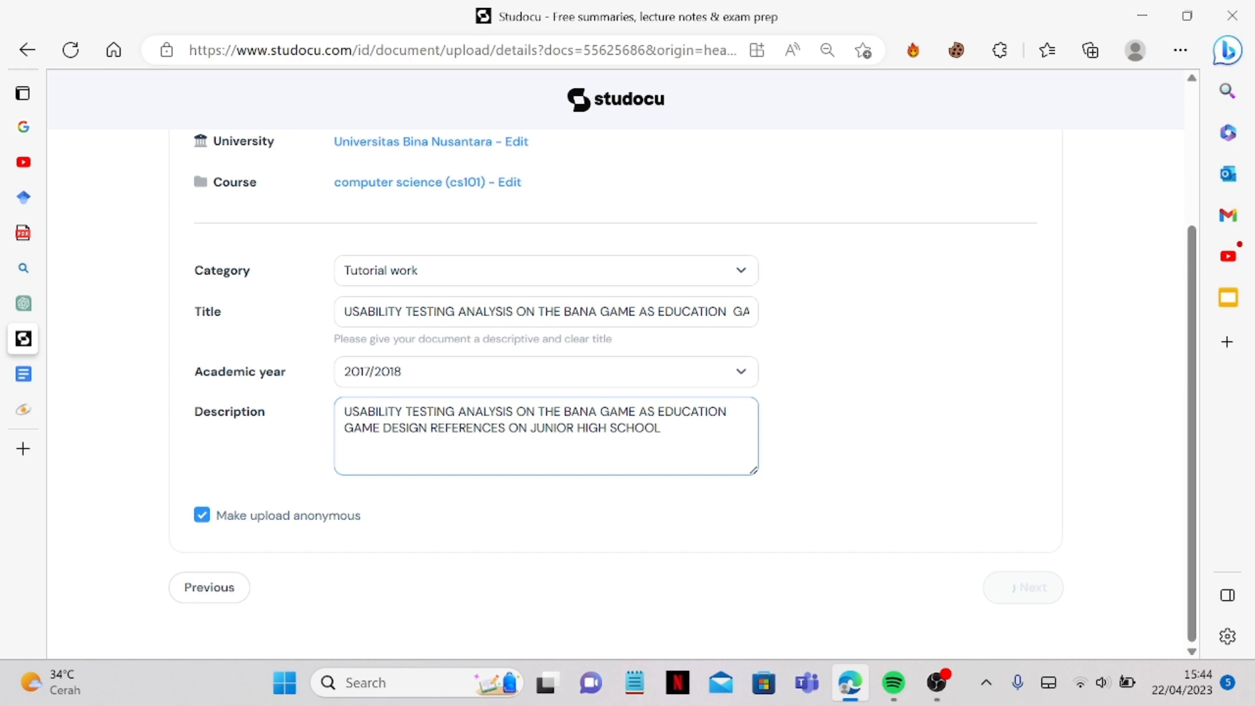
pyautogui.click(1022, 587)
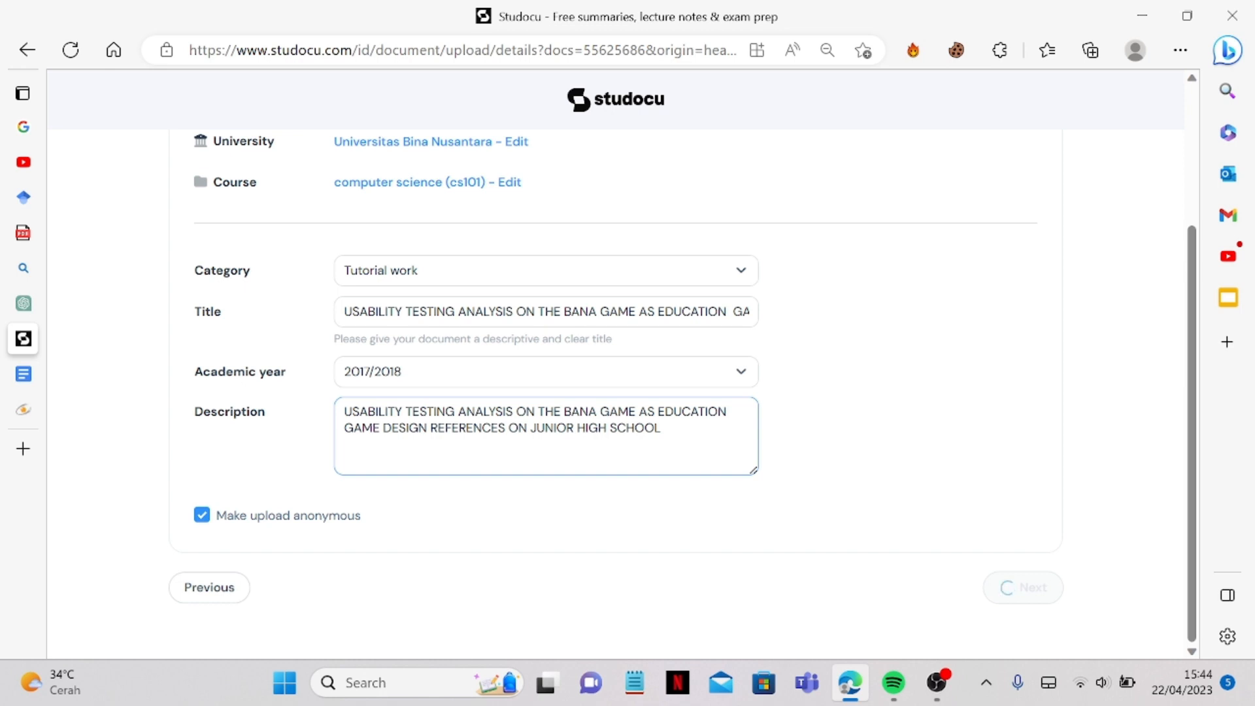
pyautogui.click(1022, 587)
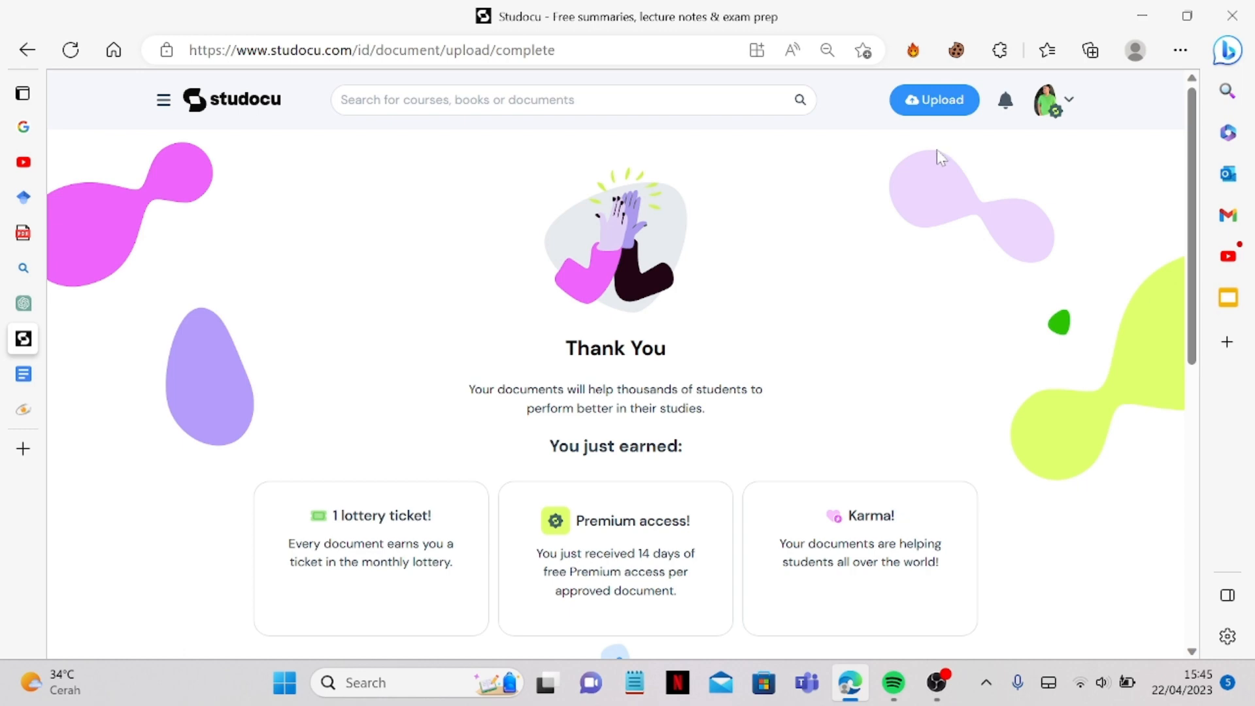
pyautogui.moveTo(715, 427)
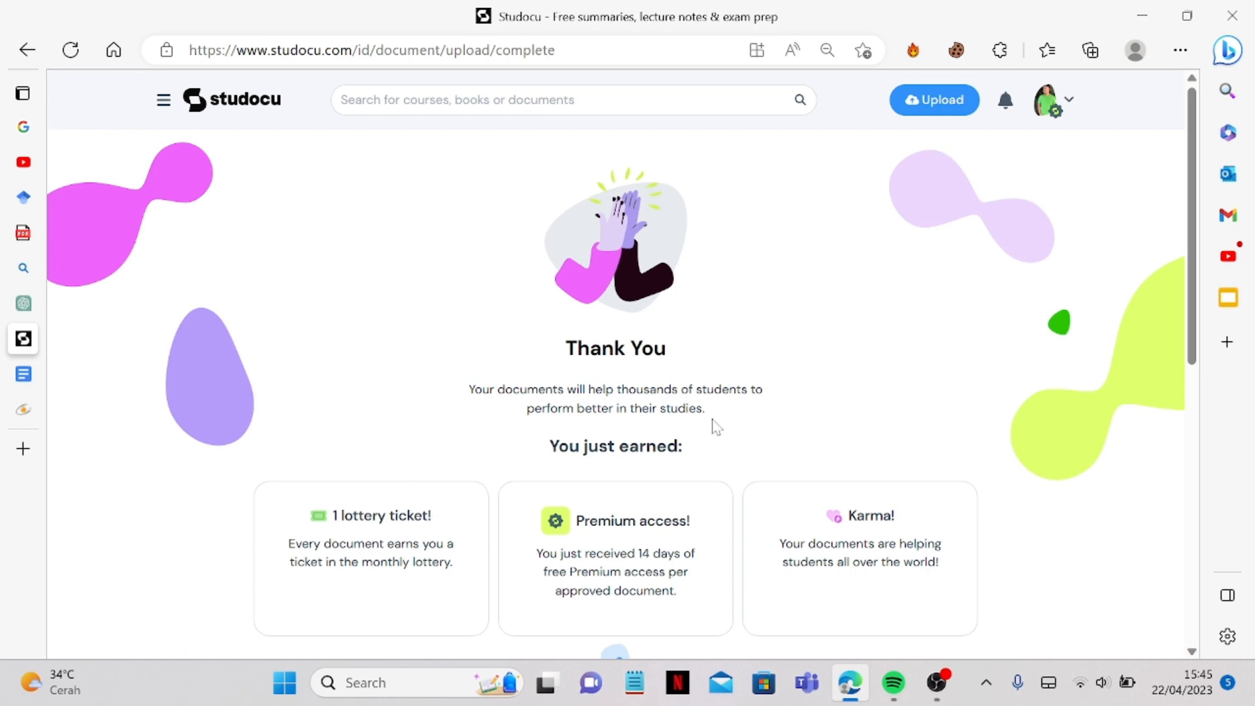
# Open the account menu to view the approved upload notification with Premium access
pyautogui.click(934, 683)
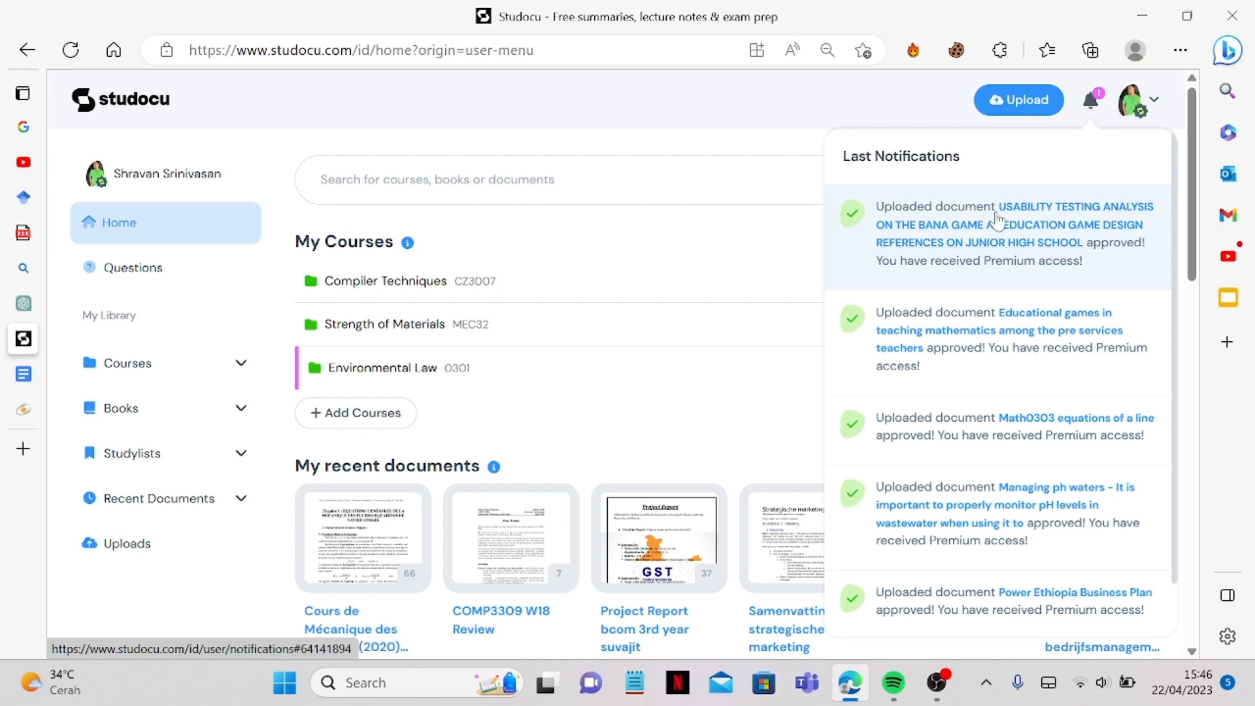
pyautogui.moveTo(1000, 232)
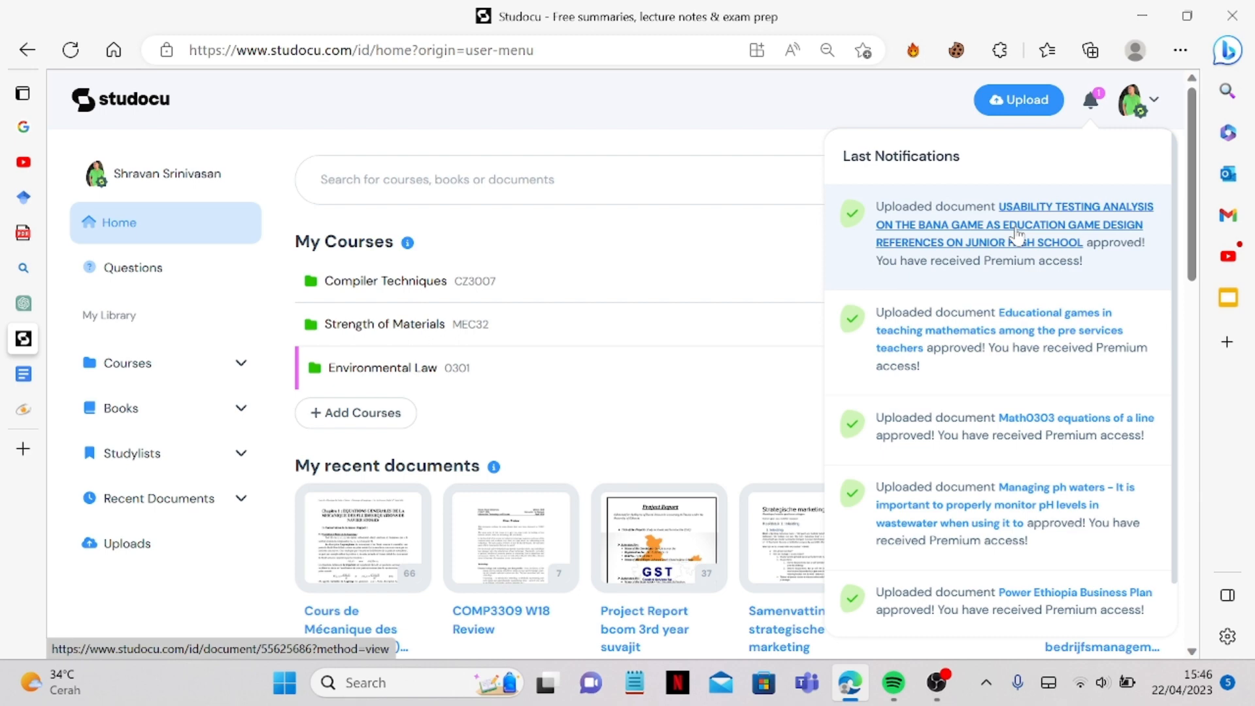
pyautogui.moveTo(1138, 414)
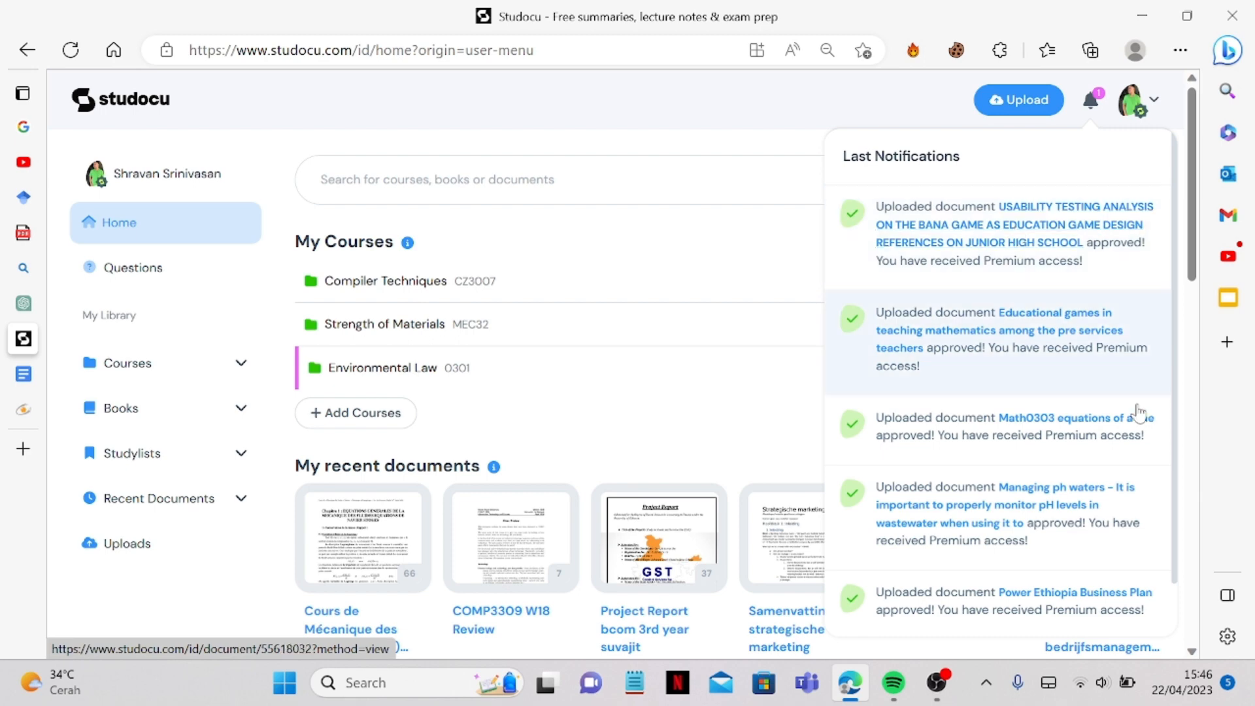
pyautogui.moveTo(496, 73)
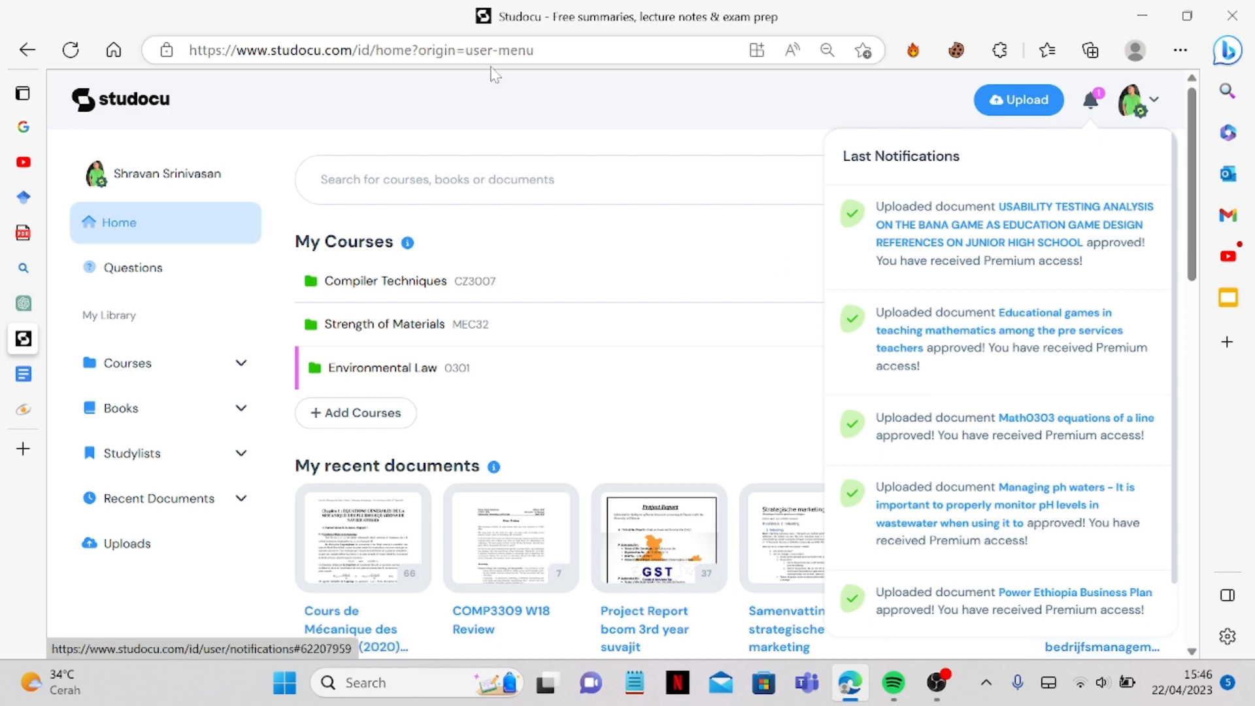
pyautogui.moveTo(909, 645)
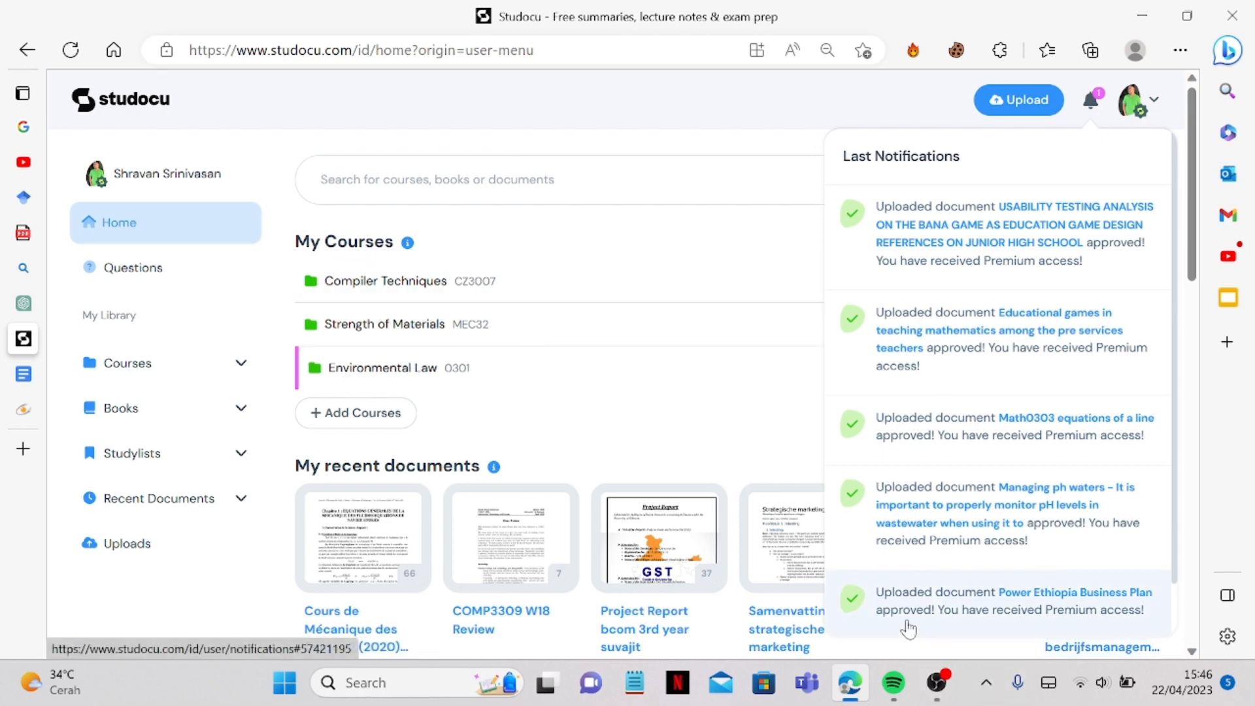
pyautogui.moveTo(935, 686)
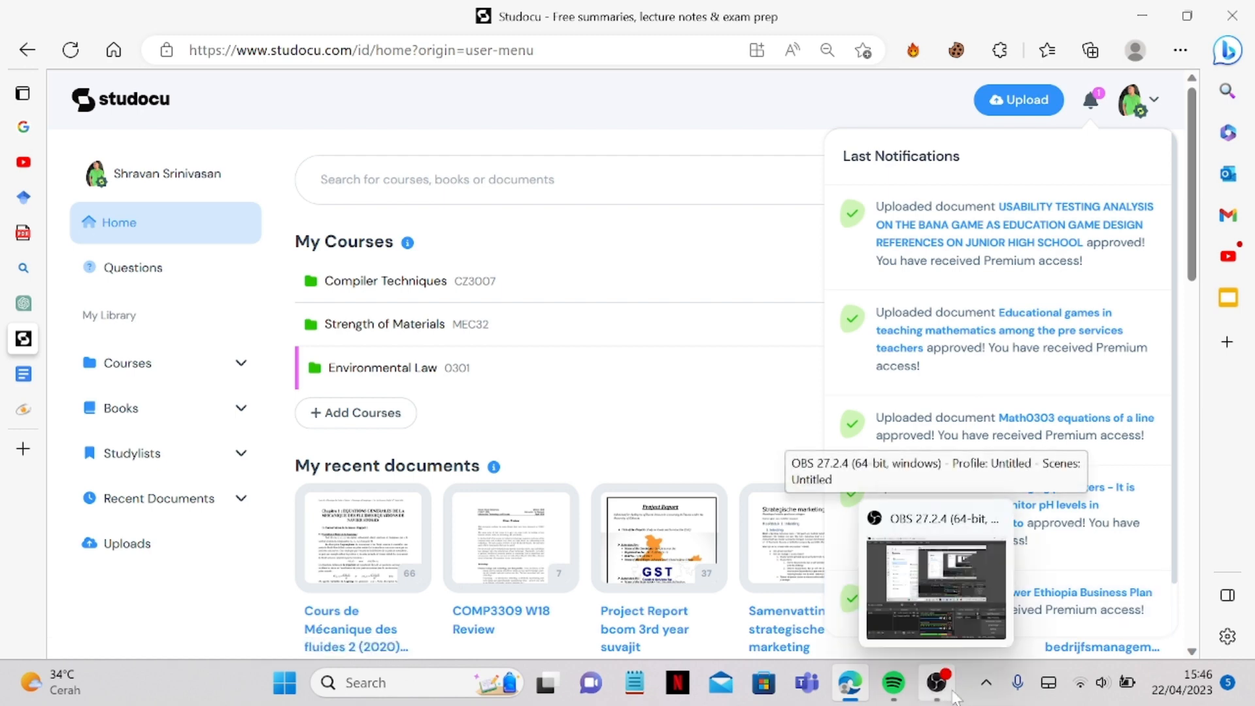
# Open the FilePursuit file page for the Ceylon Chronicles game-based education PDF
pyautogui.click(934, 586)
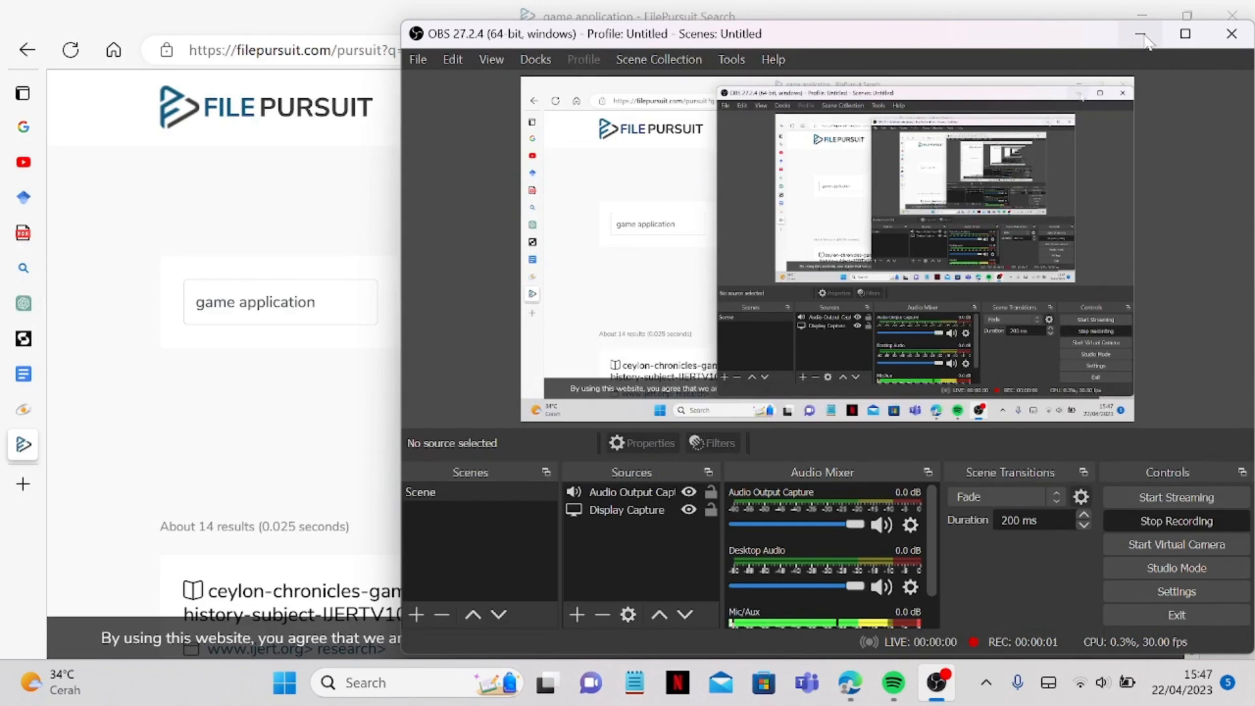
pyautogui.click(1142, 34)
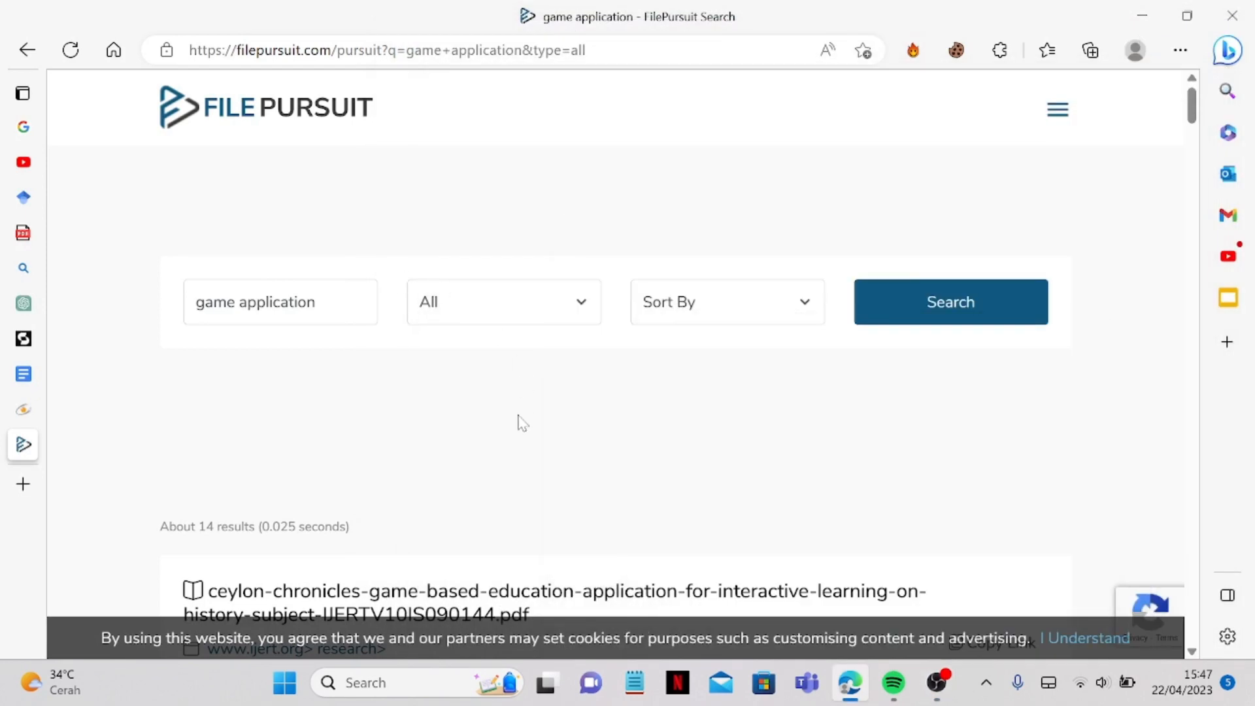
pyautogui.moveTo(358, 202)
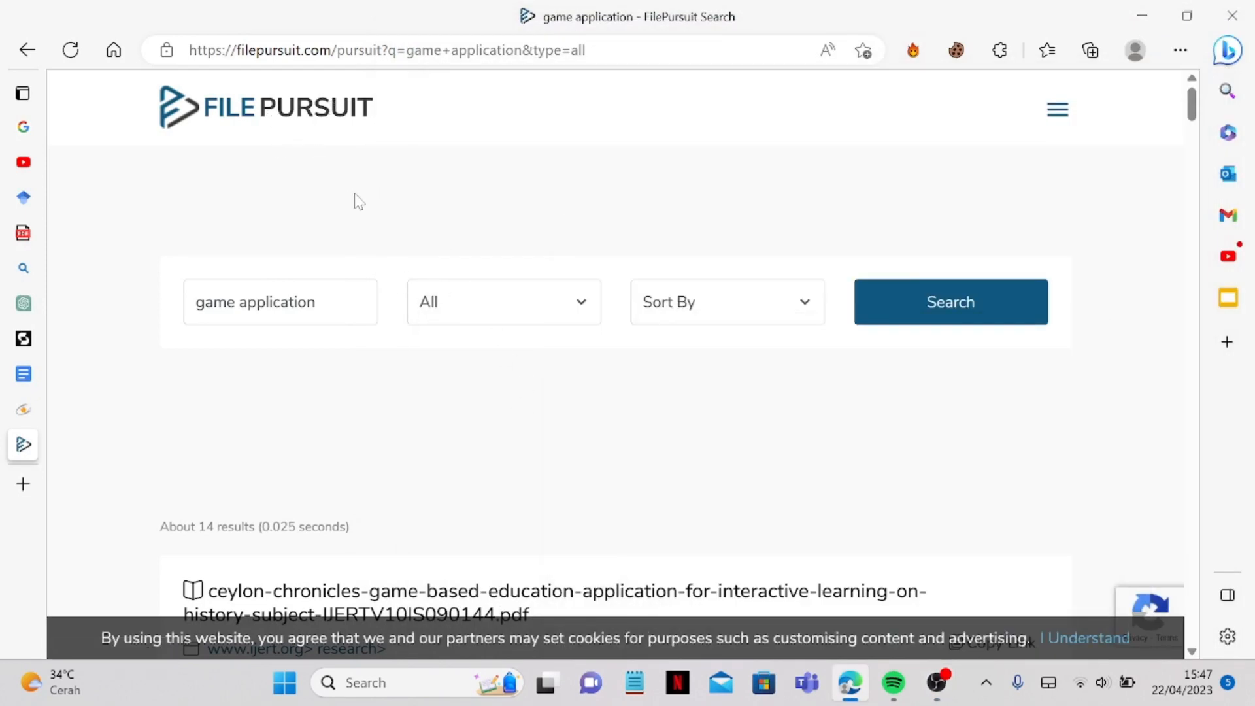
pyautogui.scroll(-3)
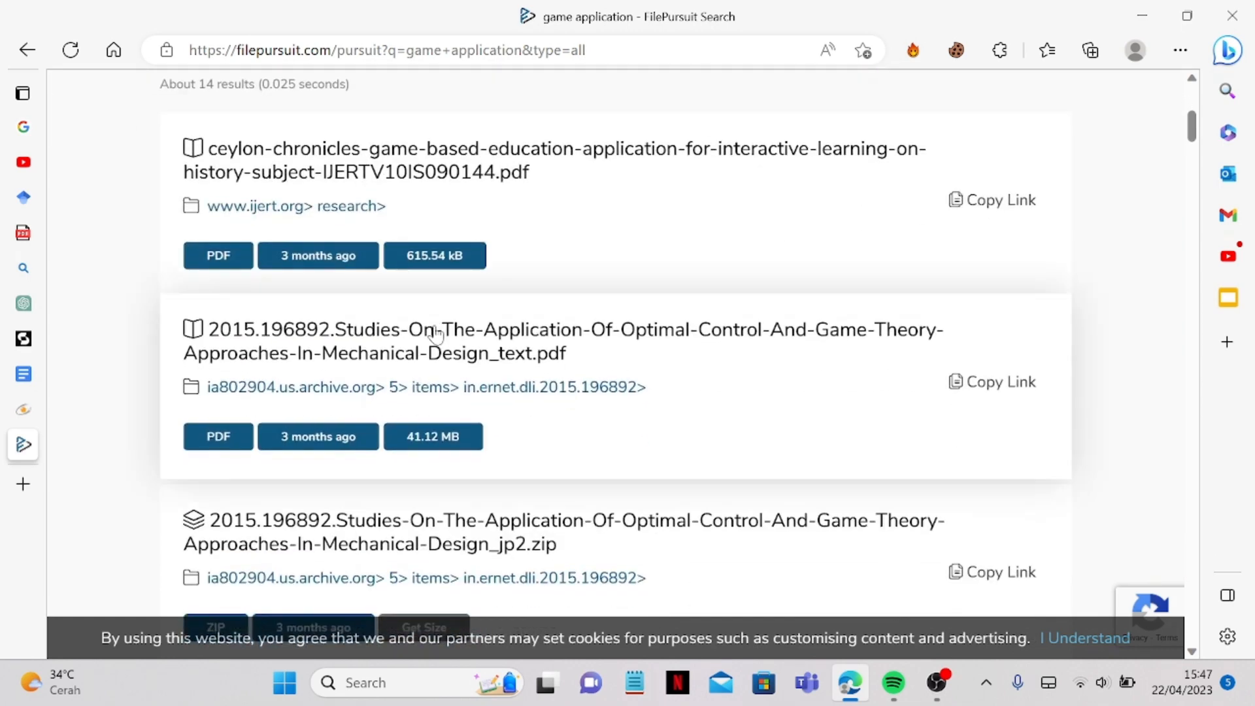
pyautogui.scroll(3)
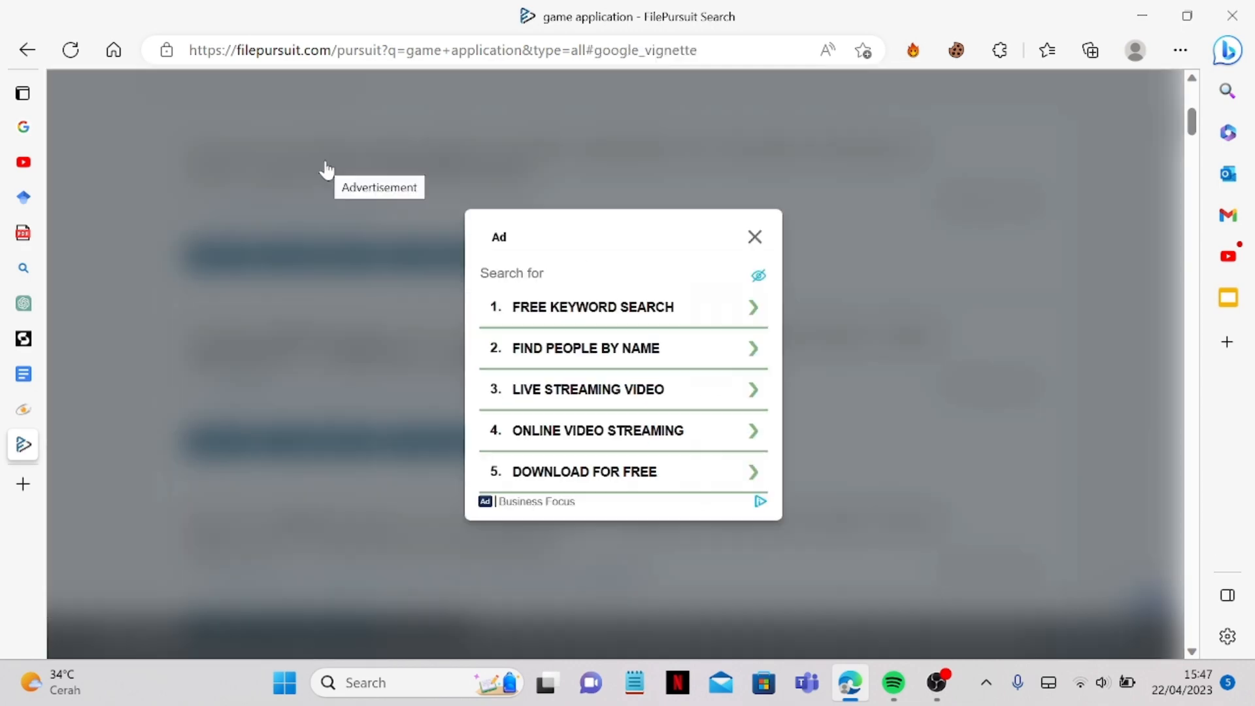
pyautogui.click(753, 236)
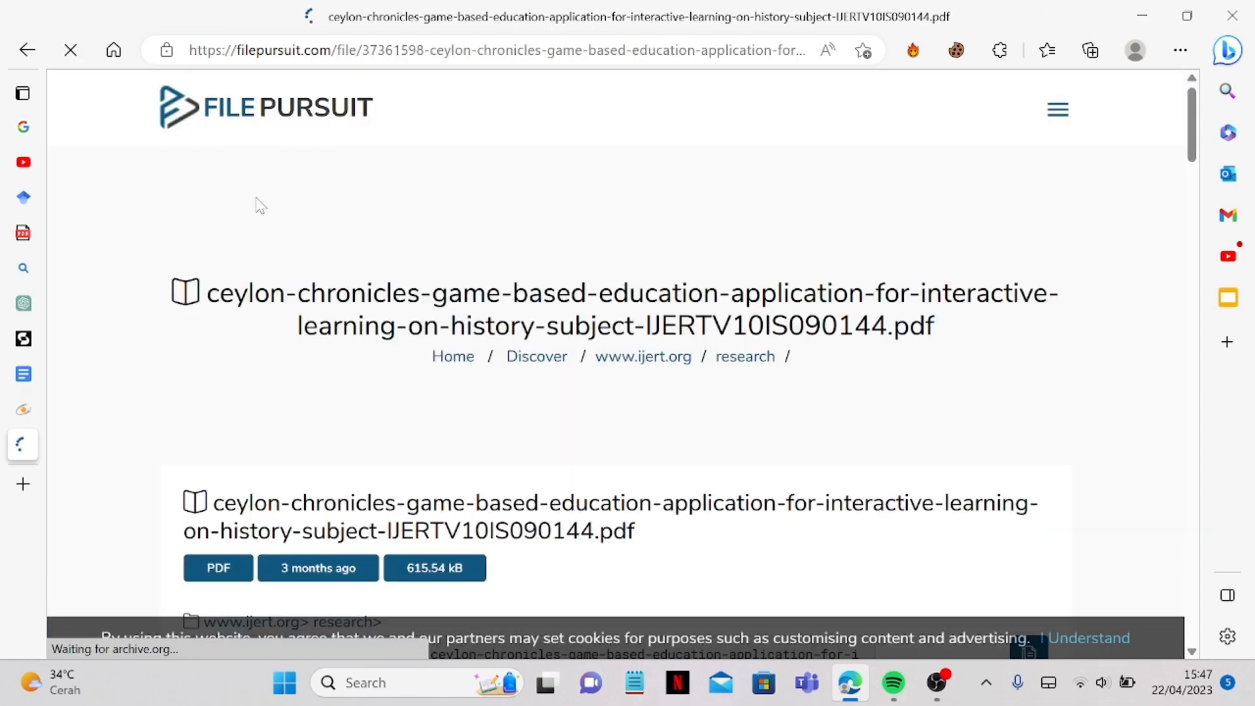
pyautogui.scroll(-3)
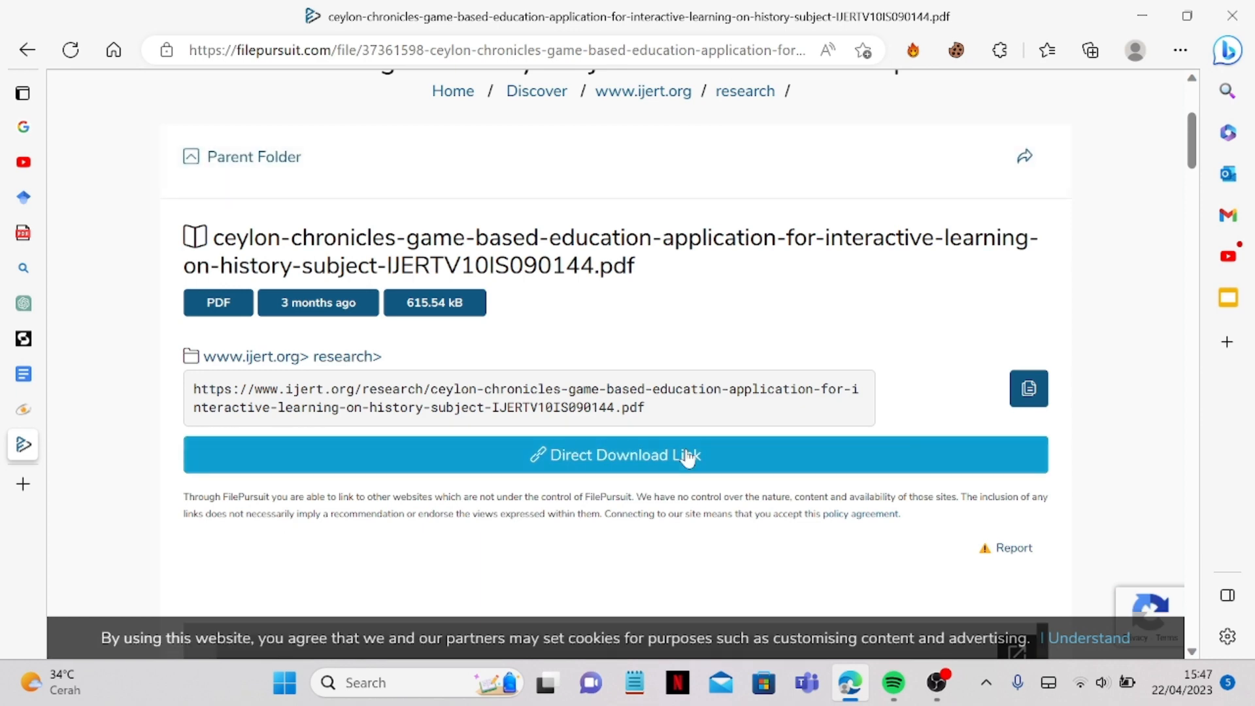
# Open the Ceylon Chronicles paper via Direct Download Link and save it to the Desktop
pyautogui.click(614, 455)
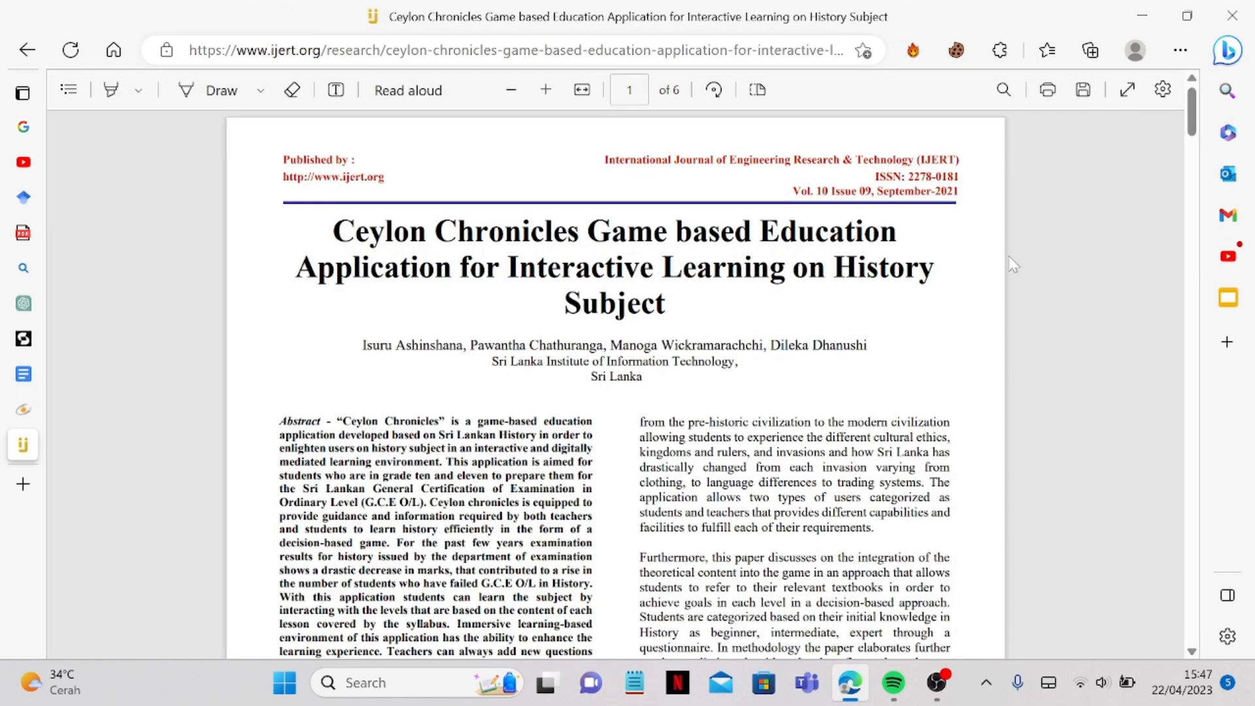
pyautogui.moveTo(1126, 89)
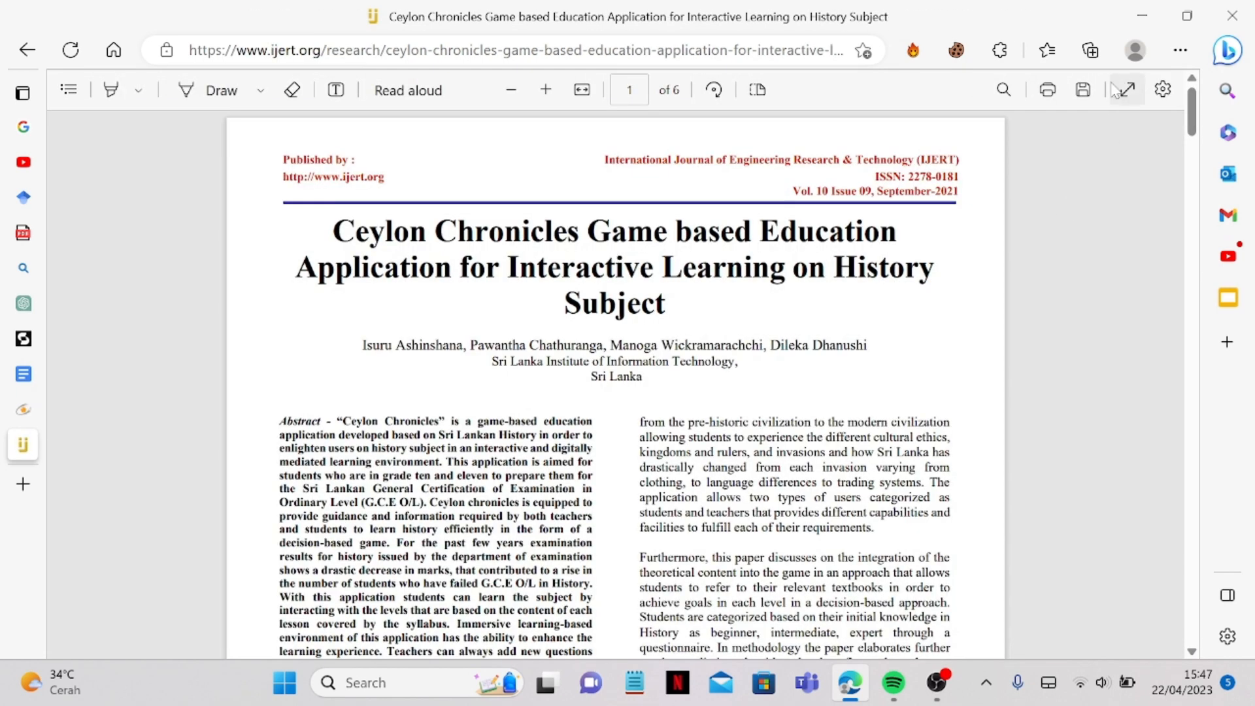
pyautogui.click(1083, 89)
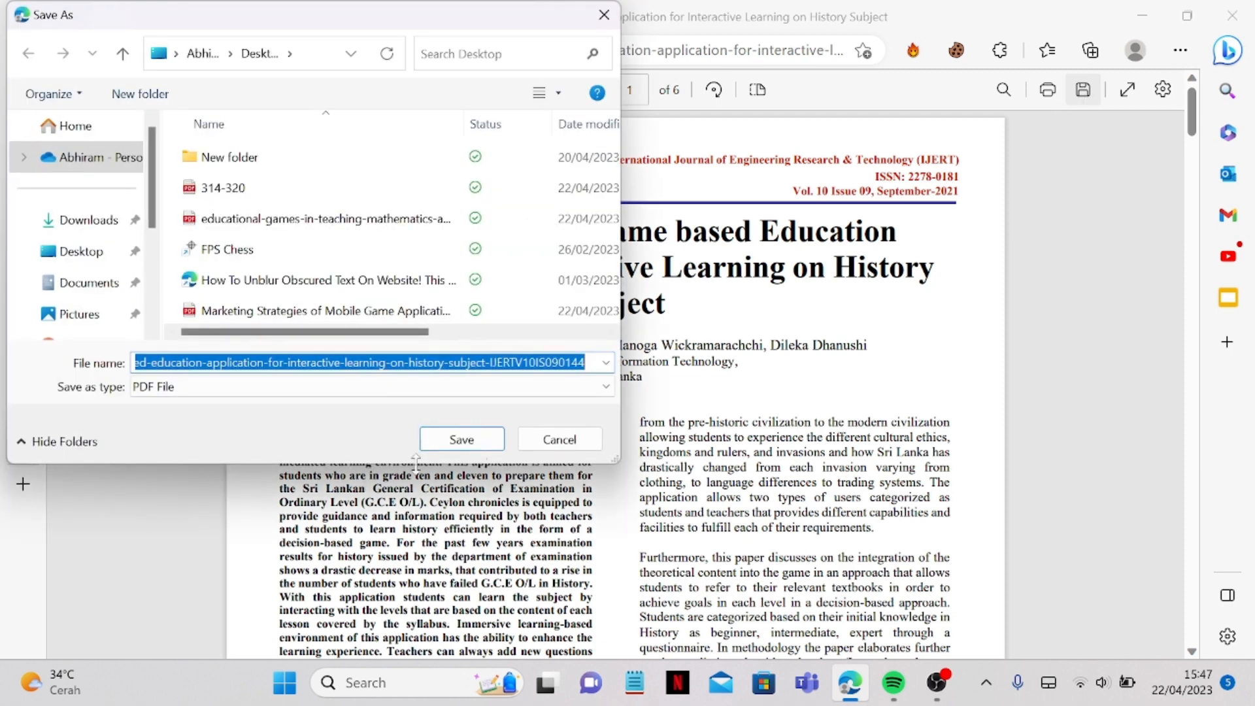
pyautogui.click(462, 439)
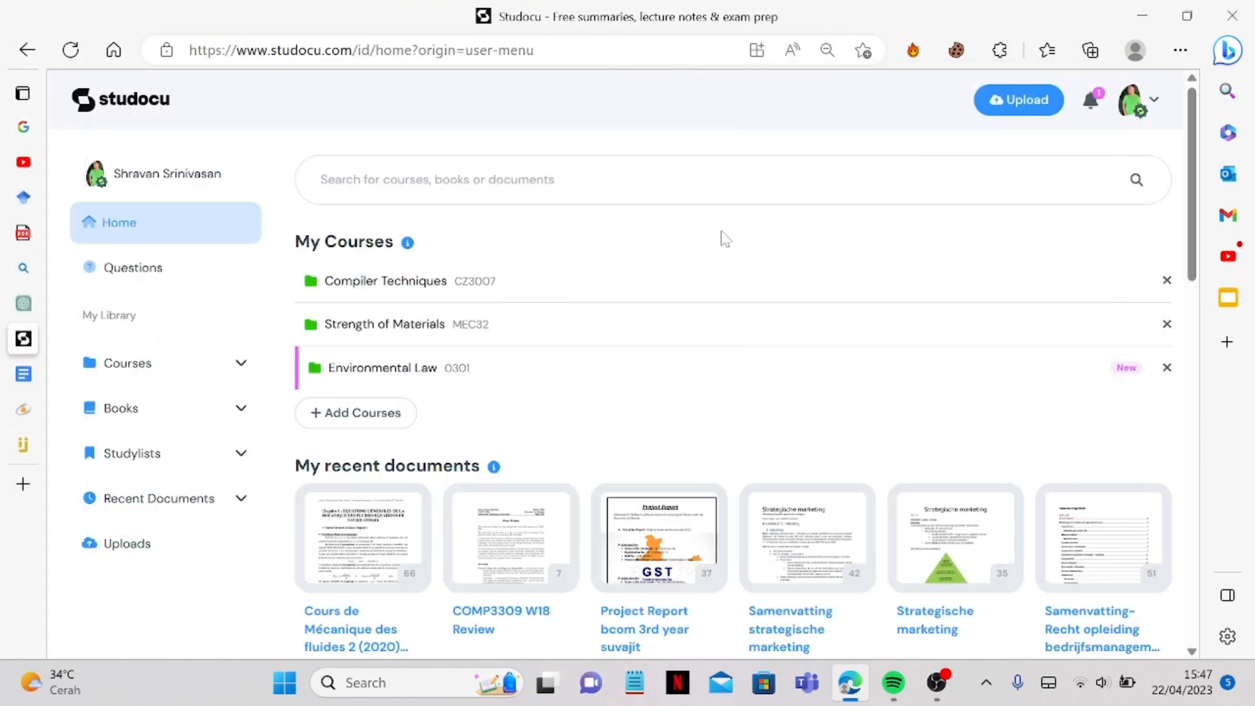
# Upload the saved Ceylon Chronicles PDF to Studocu from the computer
pyautogui.click(1018, 99)
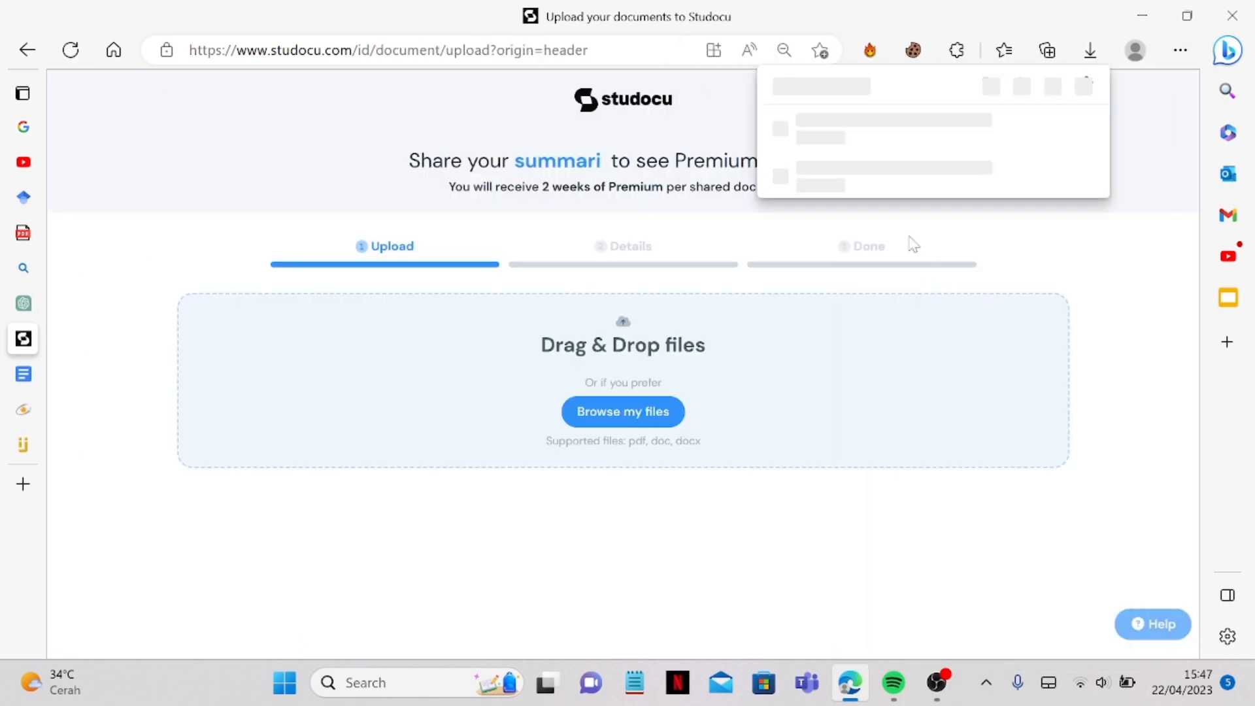
pyautogui.click(622, 411)
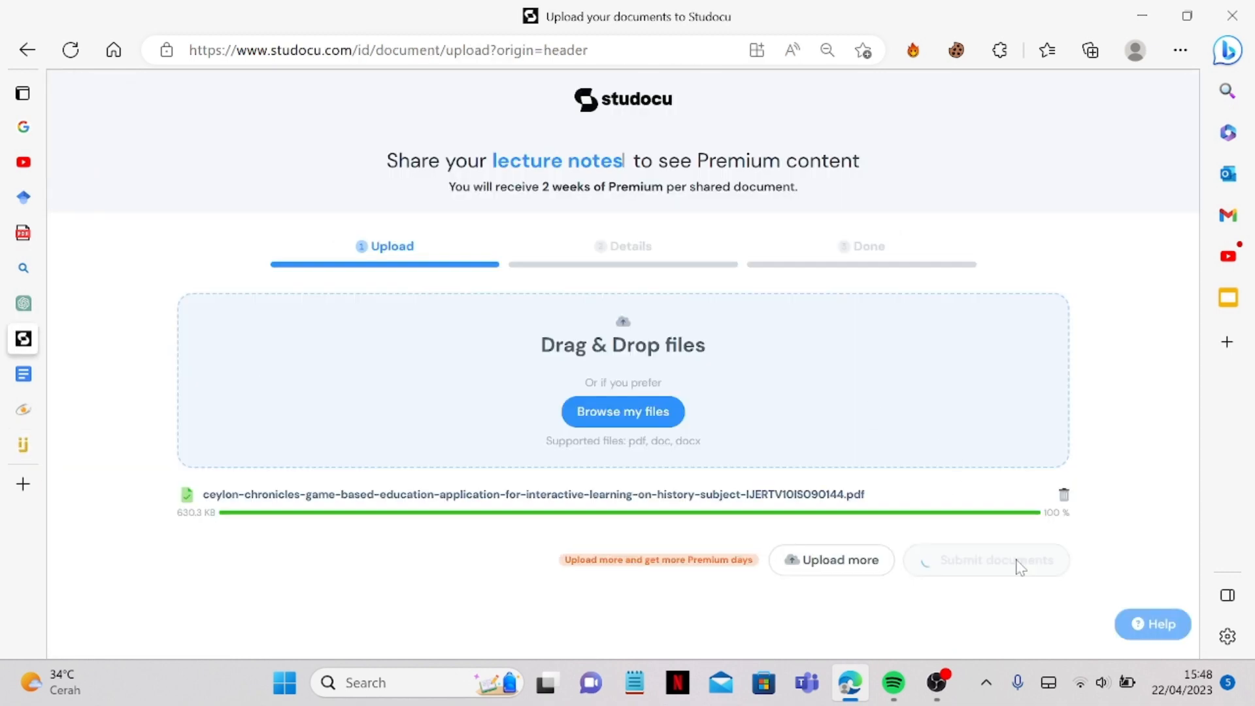
# Submit the file and set course computer science cs101, Tutorial work and academic year 2020/2021
pyautogui.click(985, 560)
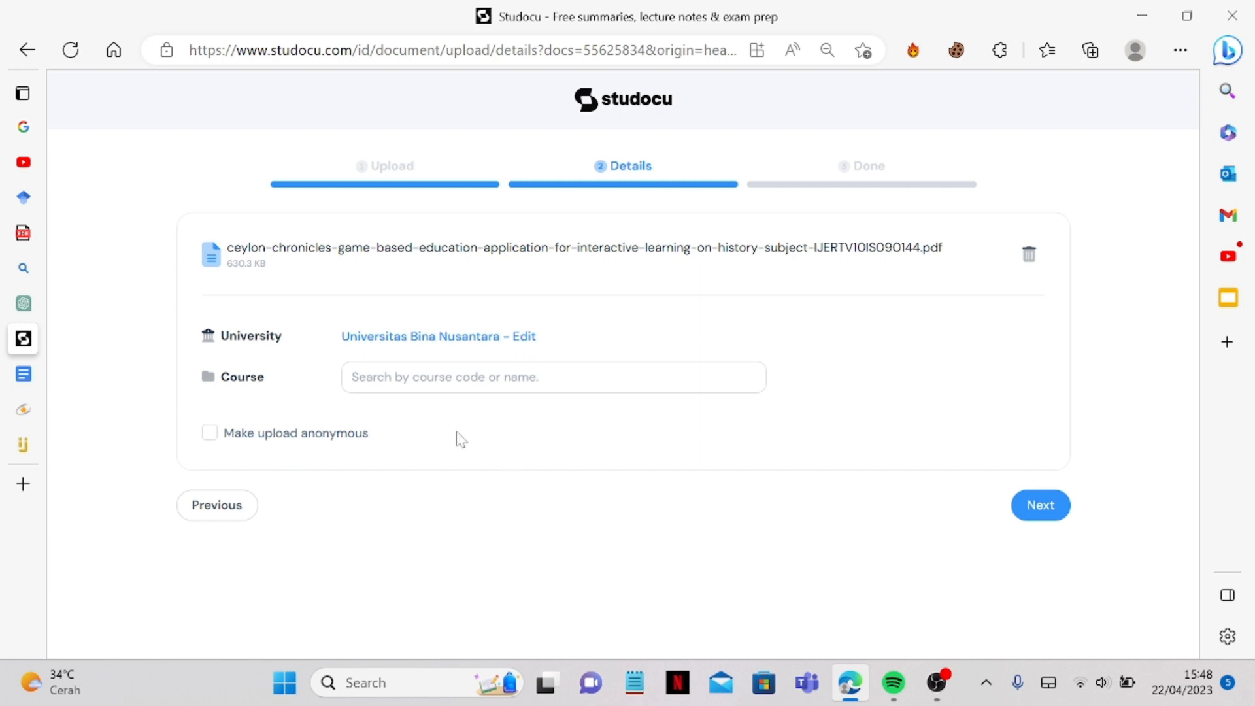
pyautogui.write('comp')
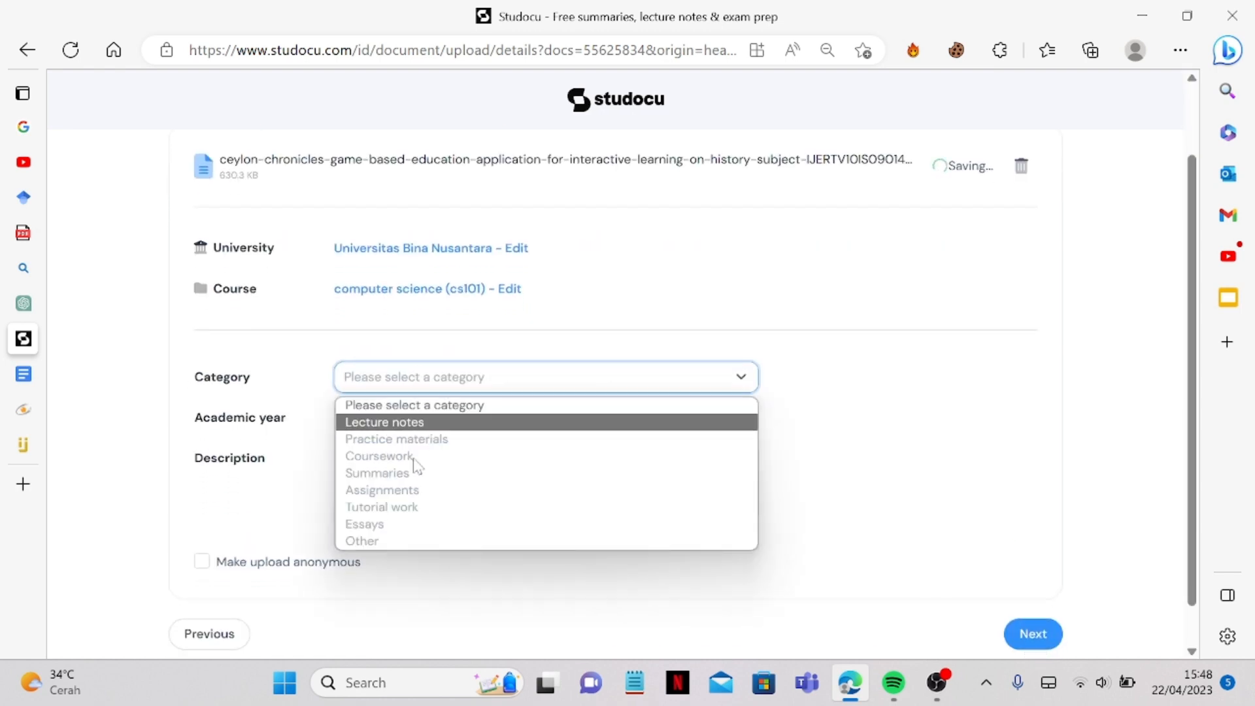
pyautogui.moveTo(408, 508)
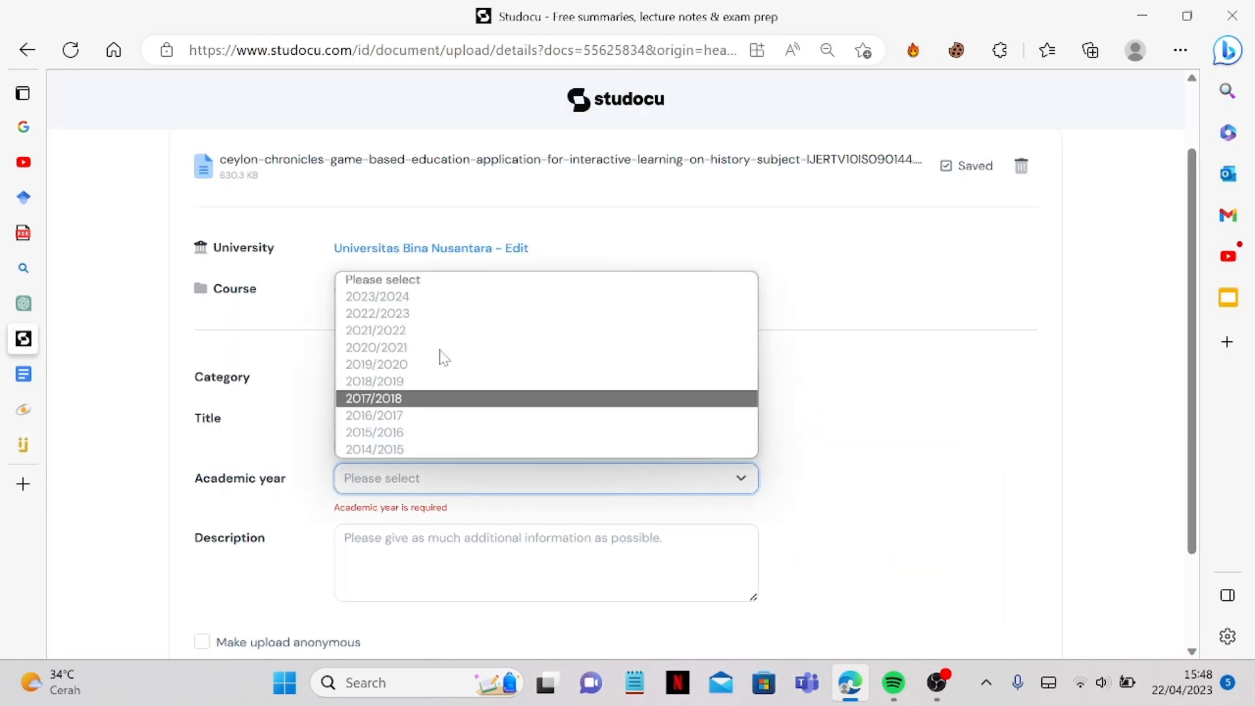
pyautogui.click(375, 347)
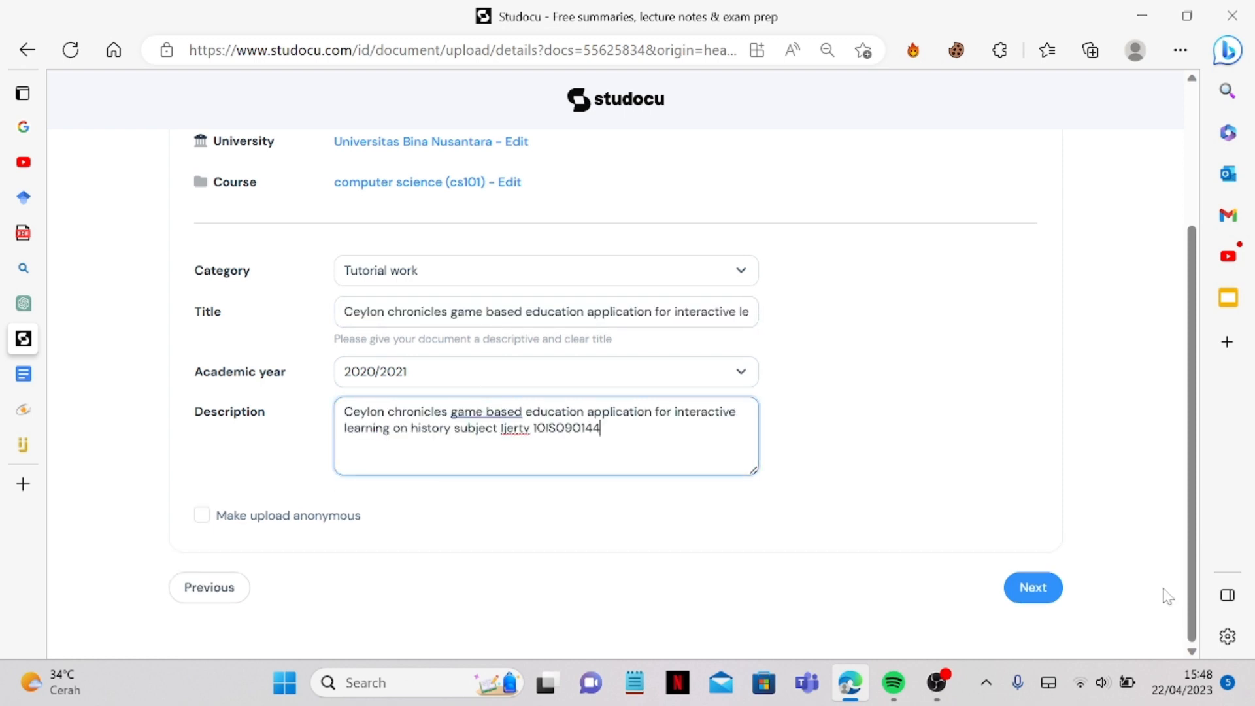
# Submit the completed Ceylon Chronicles details to reach the thank-you page
pyautogui.click(1032, 587)
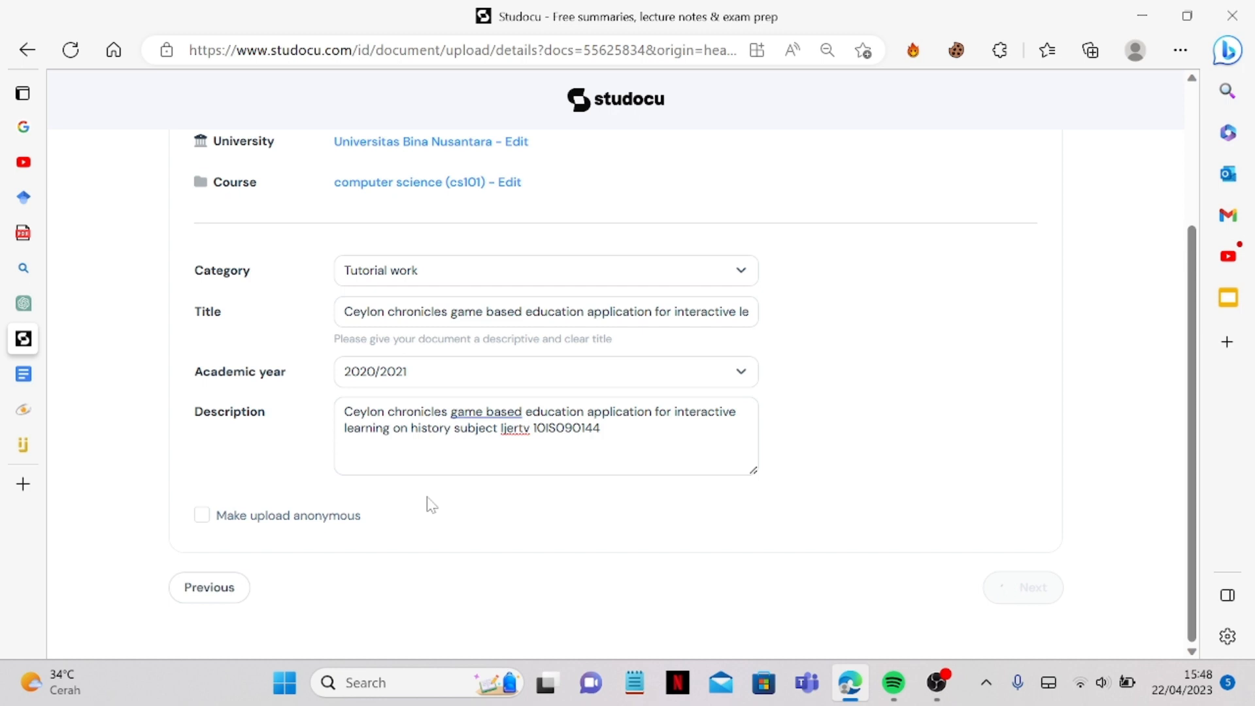
pyautogui.click(1032, 587)
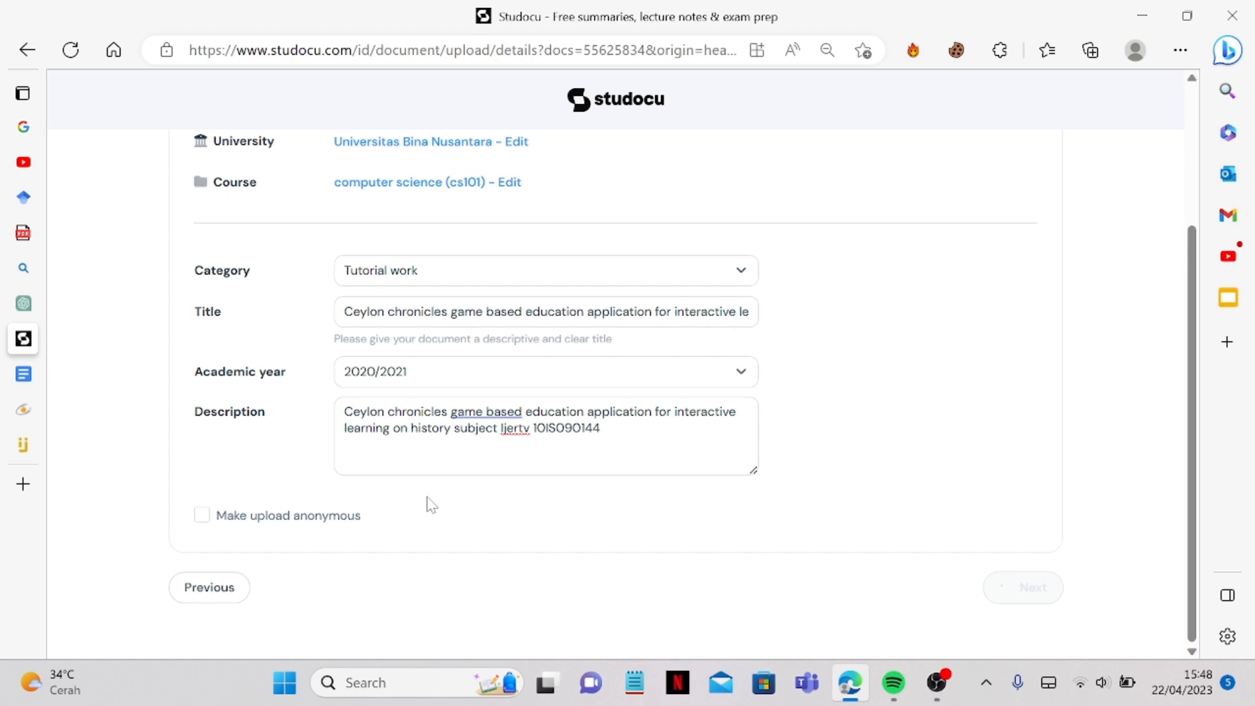
pyautogui.click(1031, 587)
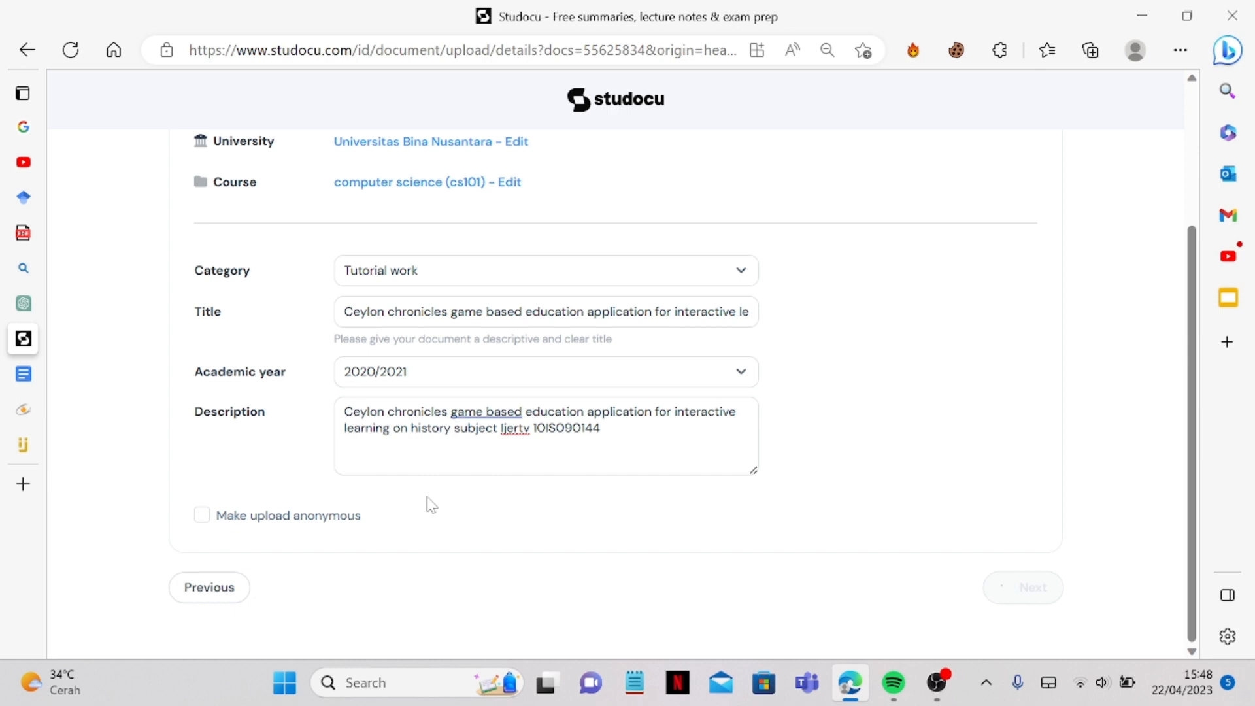
pyautogui.click(1031, 587)
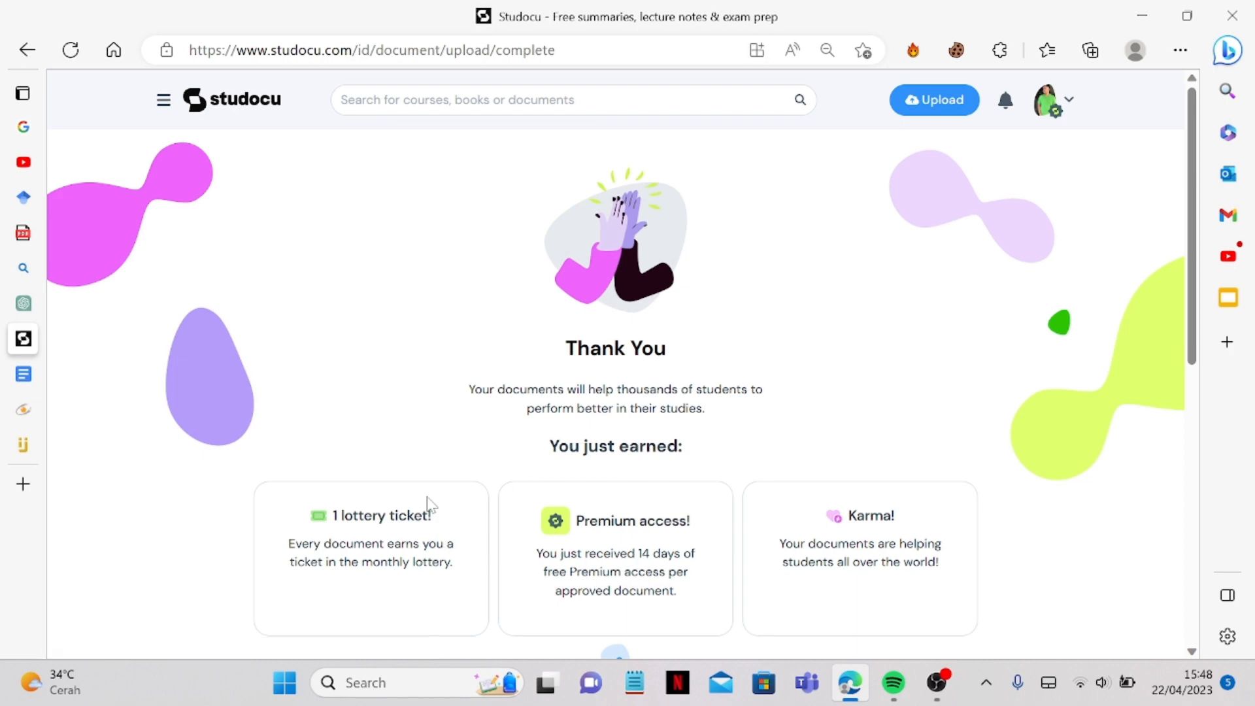
pyautogui.moveTo(437, 432)
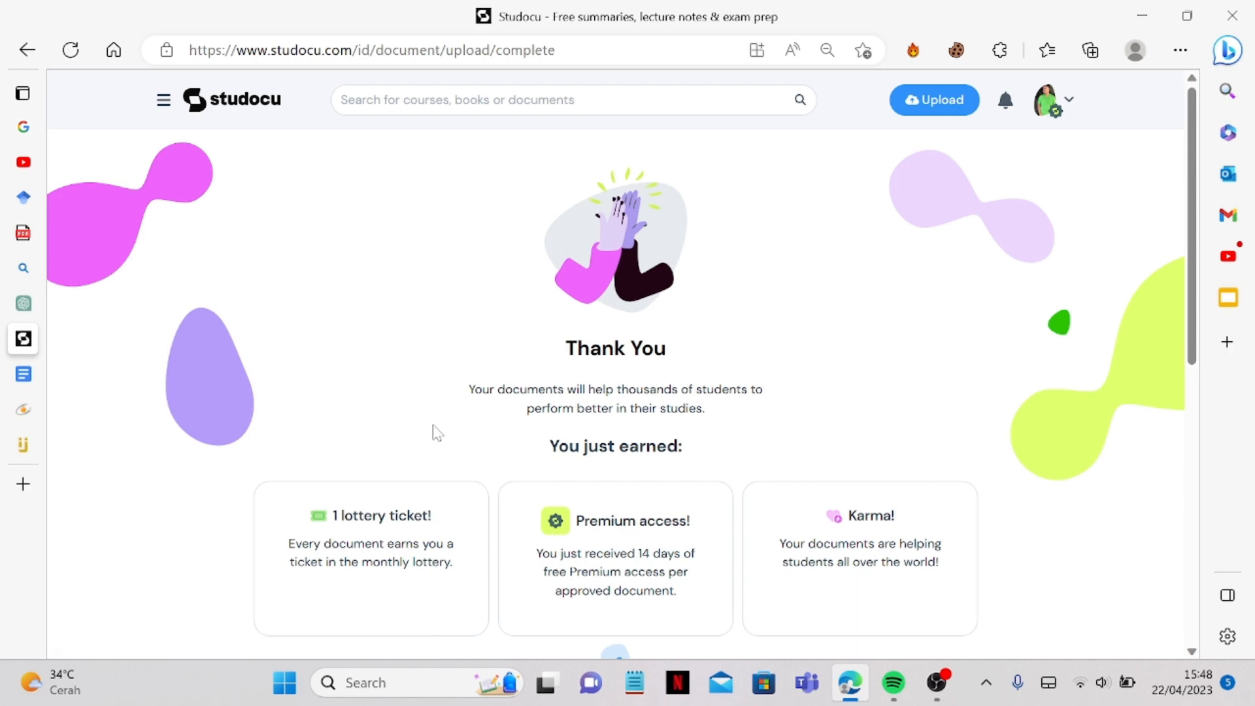
pyautogui.moveTo(605, 434)
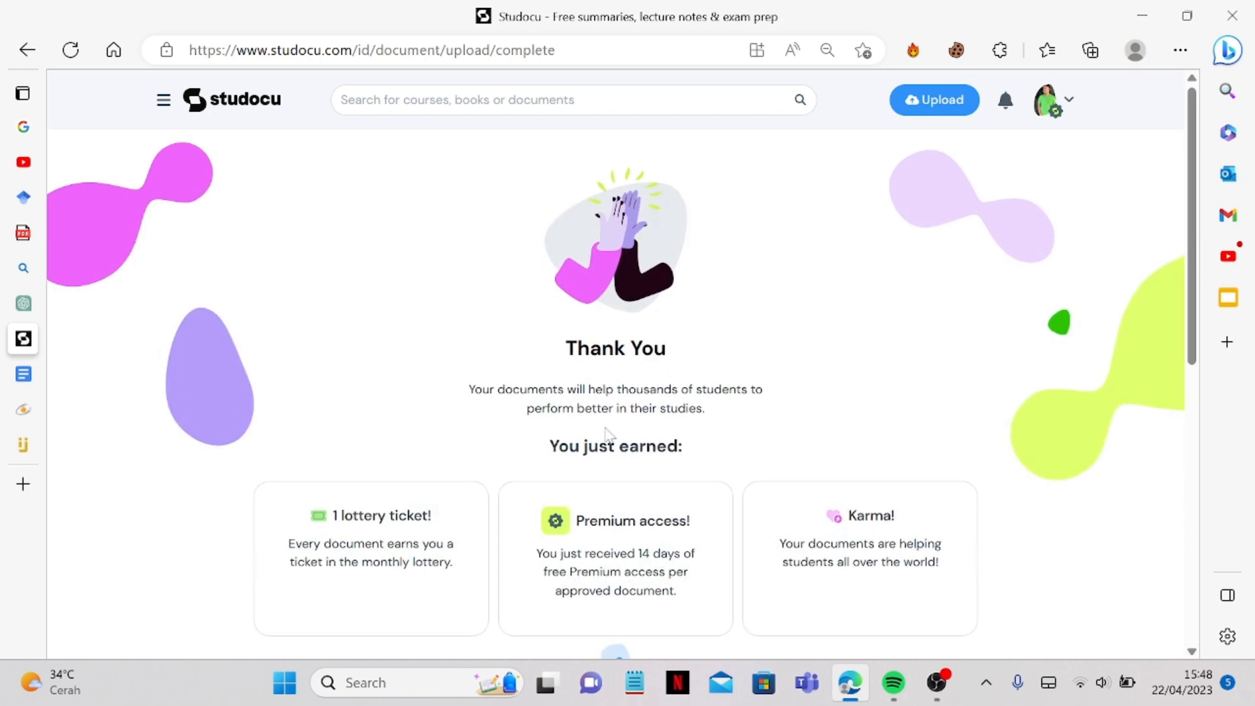
# Land on Studocu's thank-you page confirming the Ceylon Chronicles upload
pyautogui.click(936, 682)
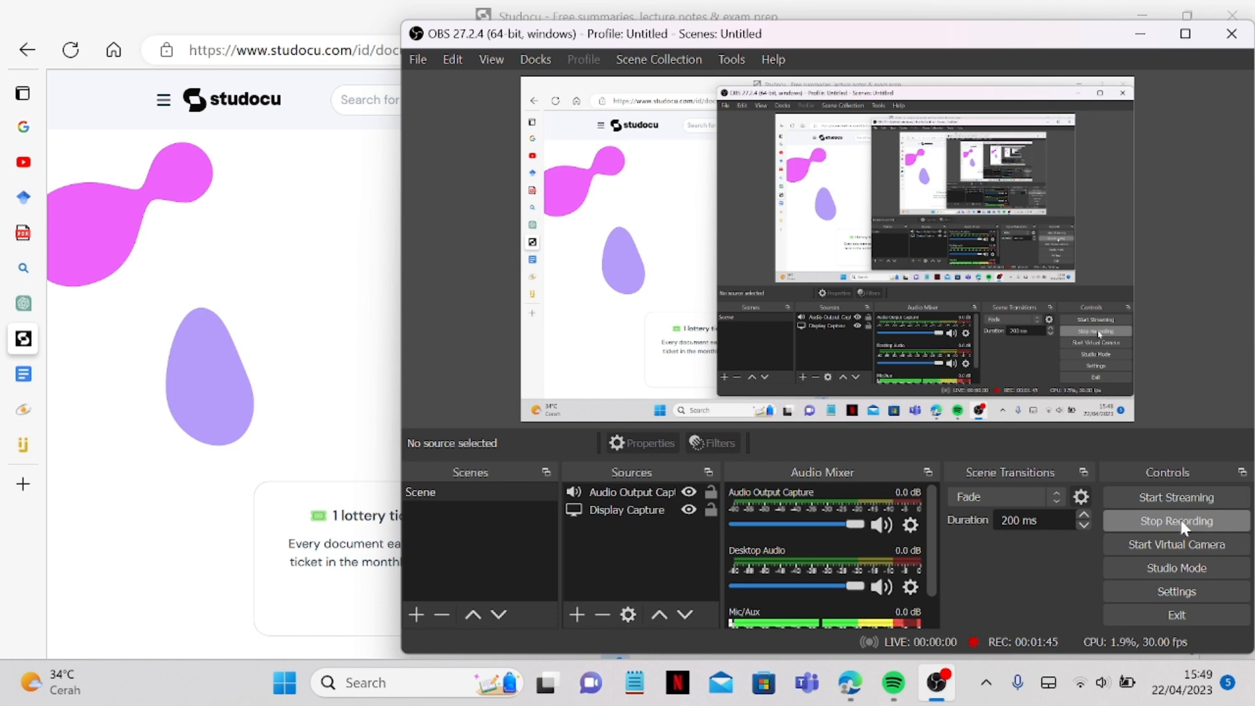
# View the latest notifications showing the Ceylon Chronicles upload approved with Premium access
pyautogui.click(1175, 521)
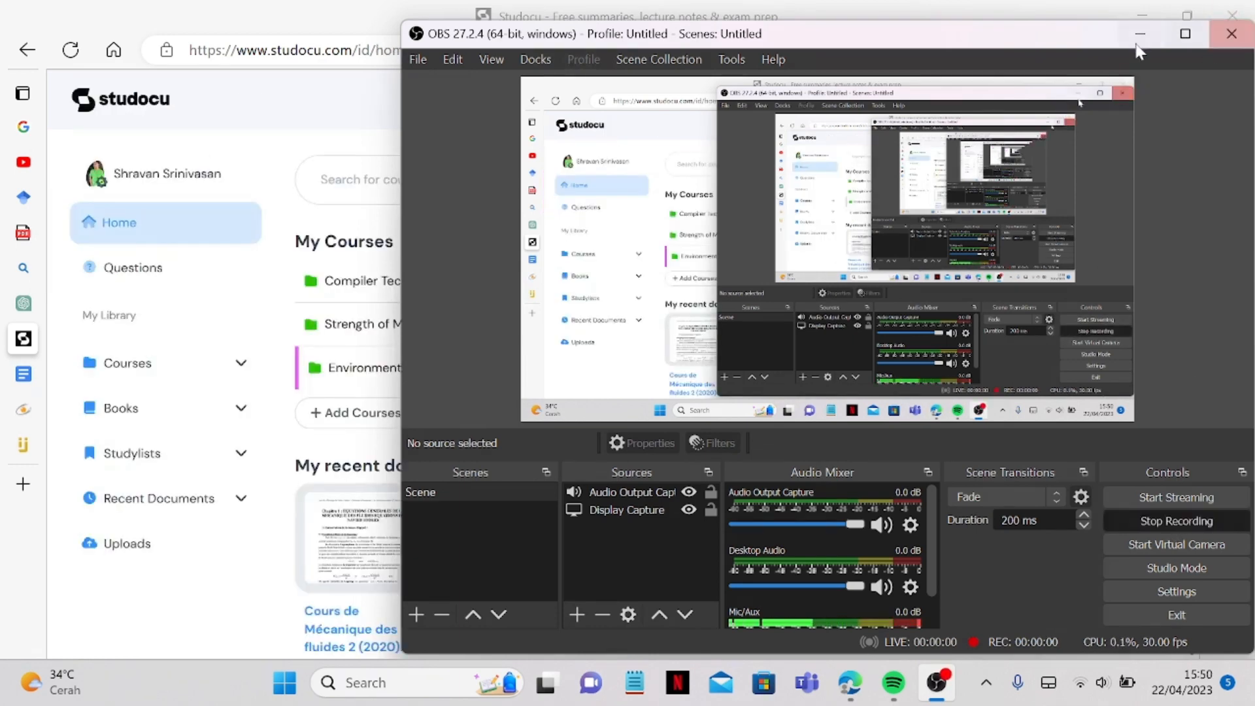
pyautogui.click(1232, 34)
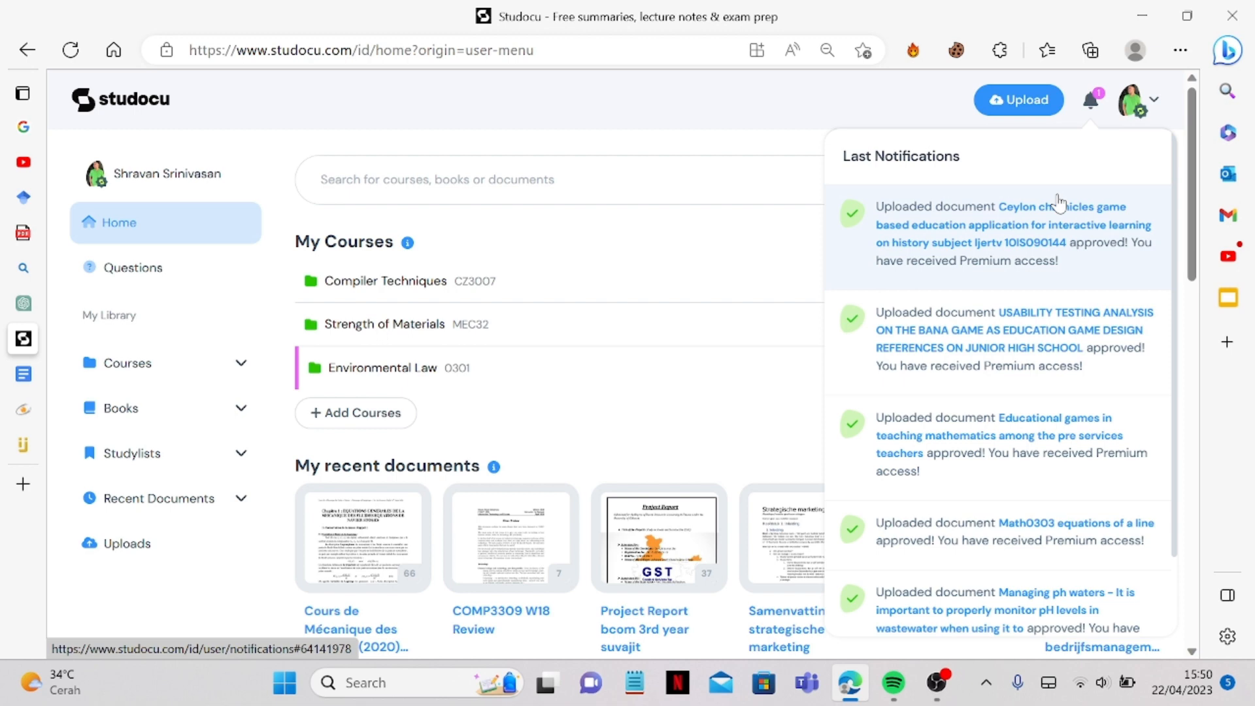
pyautogui.click(936, 682)
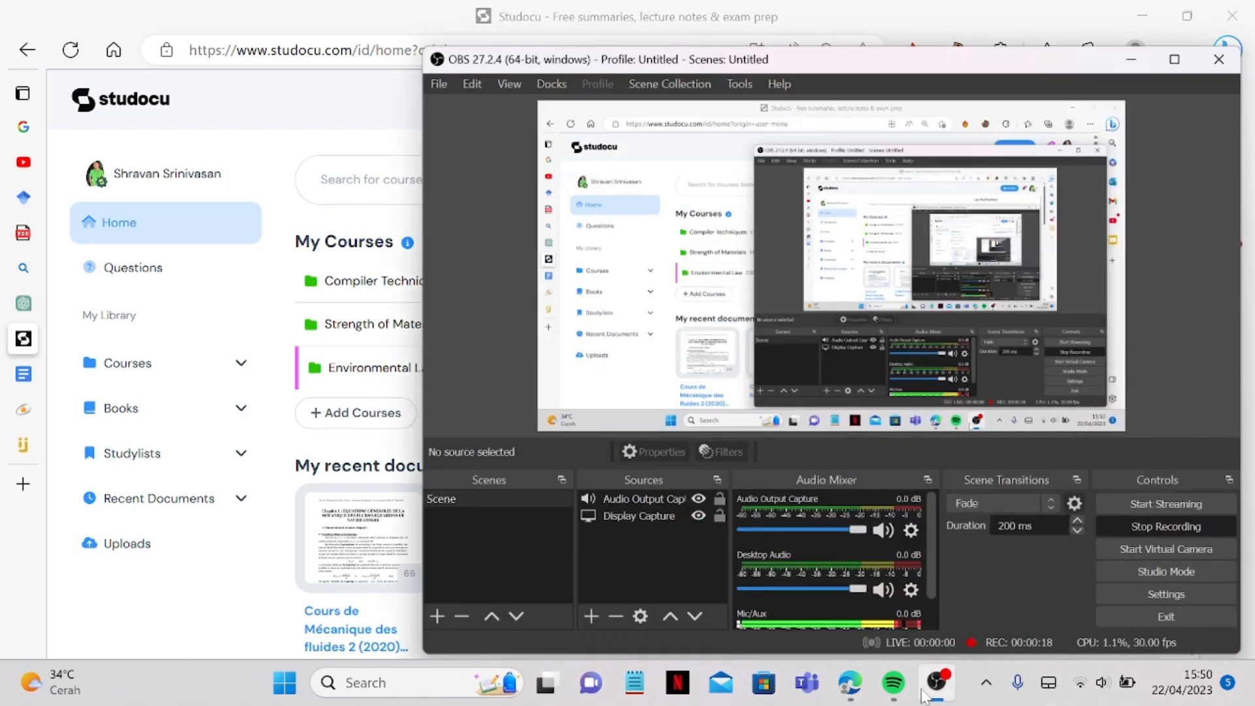